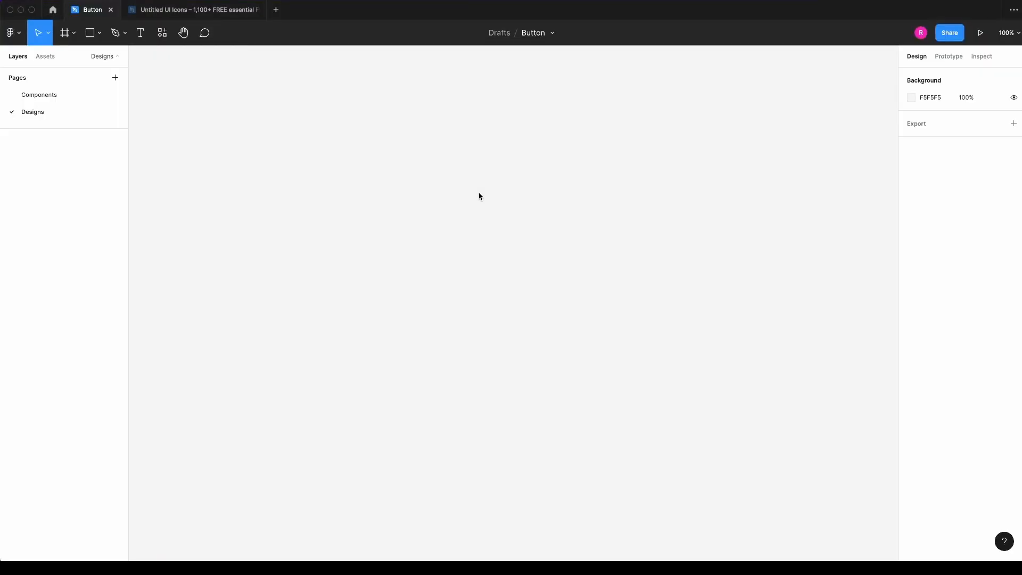
pyautogui.moveTo(378, 193)
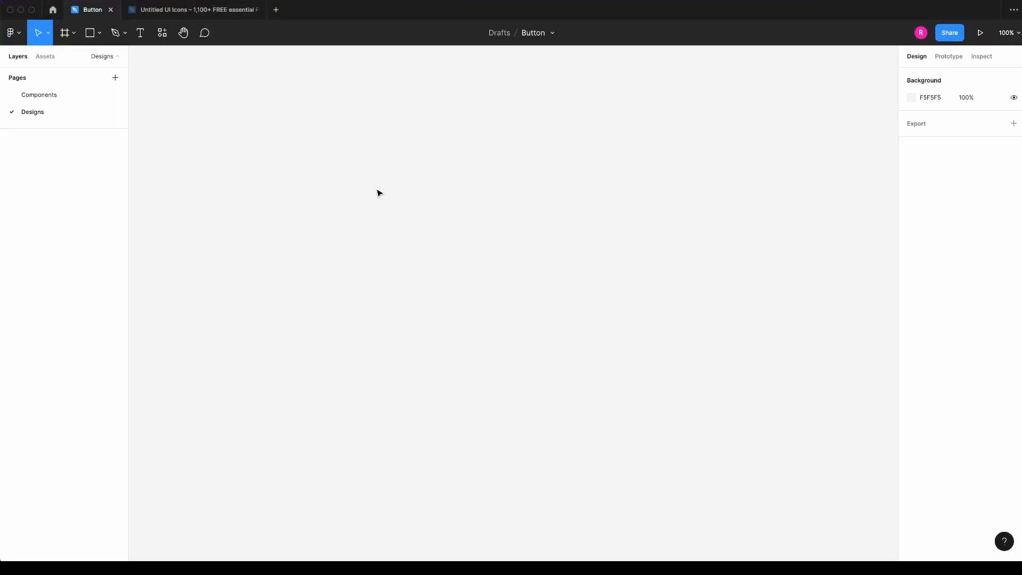
# - Check the Components page's heart and chevron icons, then return to the file browser home
pyautogui.click(39, 95)
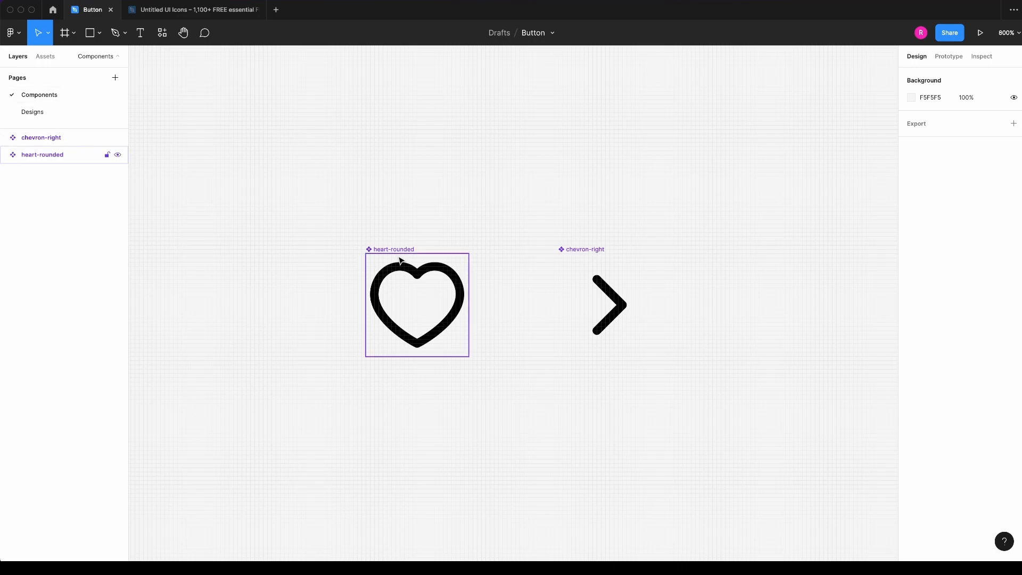
pyautogui.click(329, 233)
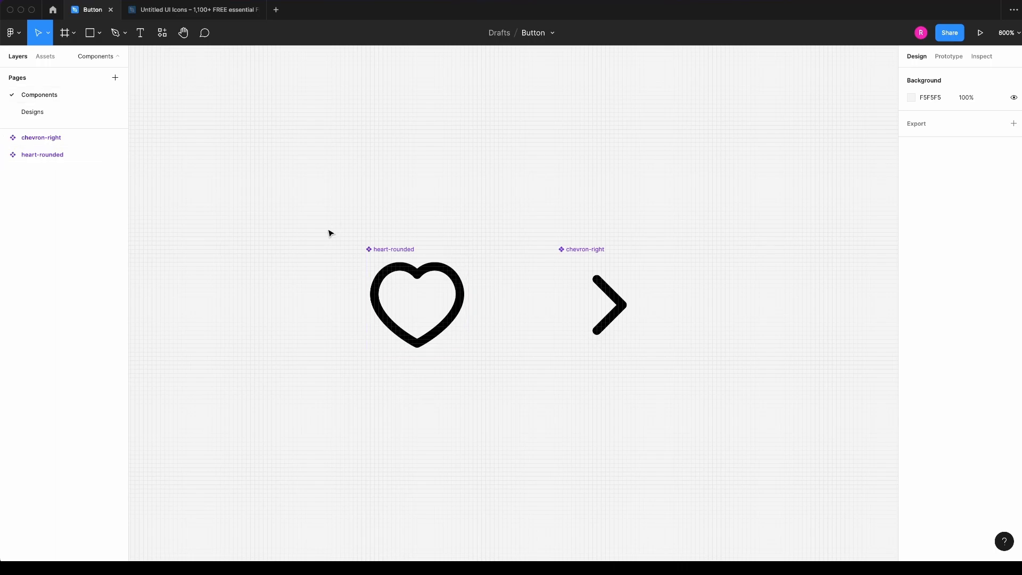
pyautogui.click(53, 9)
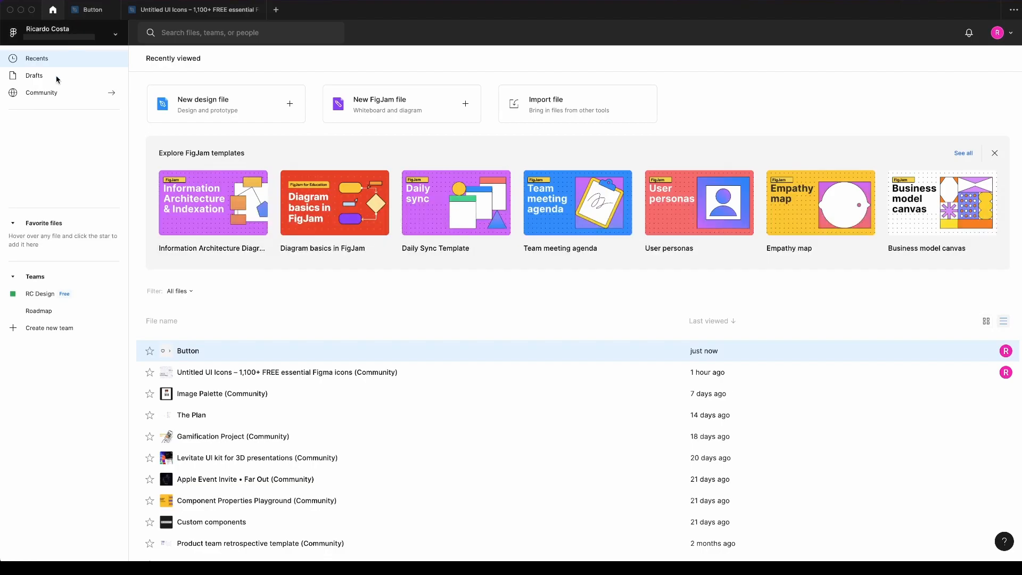
pyautogui.moveTo(49, 96)
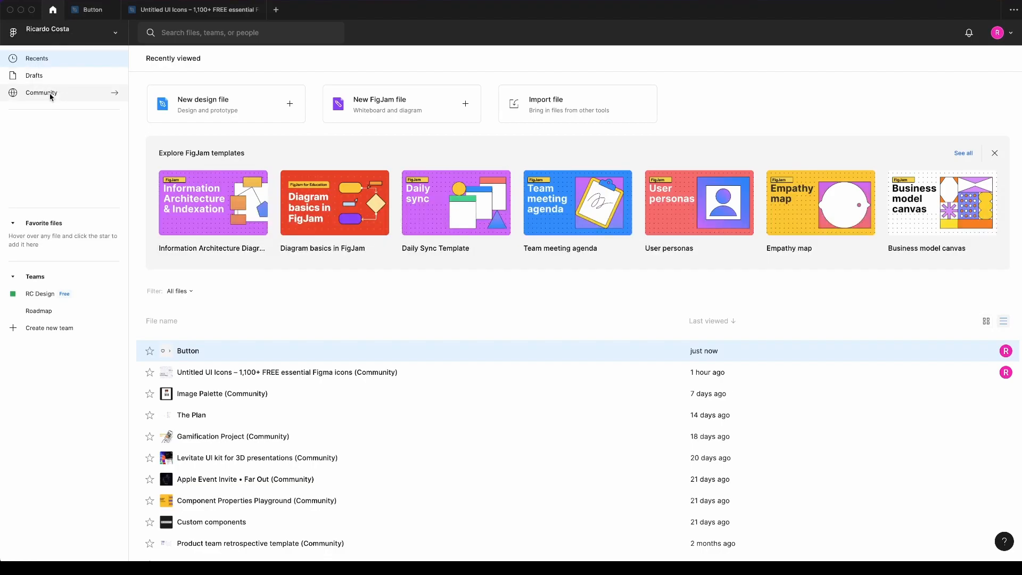
# - Search Community design systems for 'Untitle' to find the Untitled UI Icons file
pyautogui.click(42, 93)
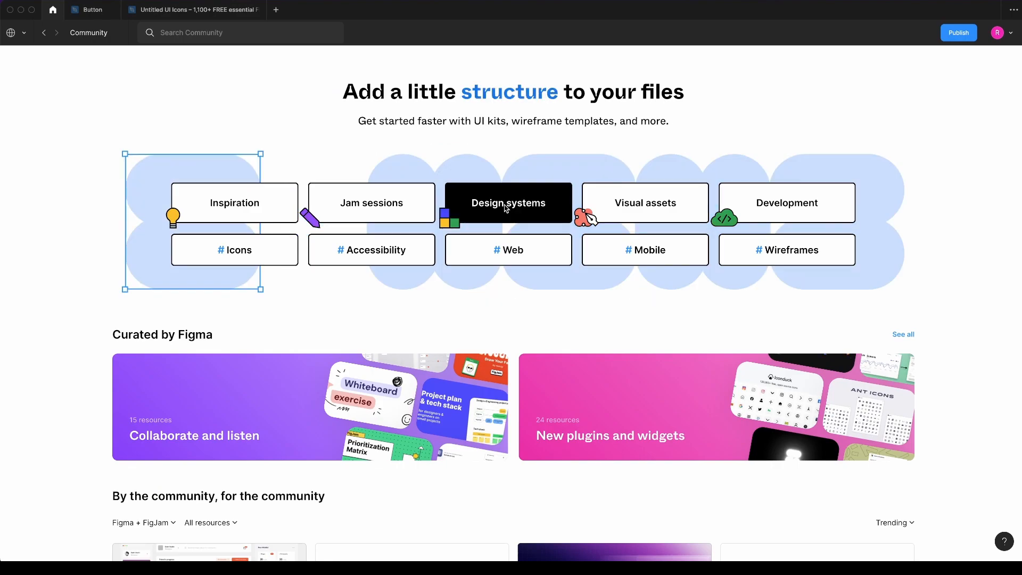
pyautogui.click(508, 202)
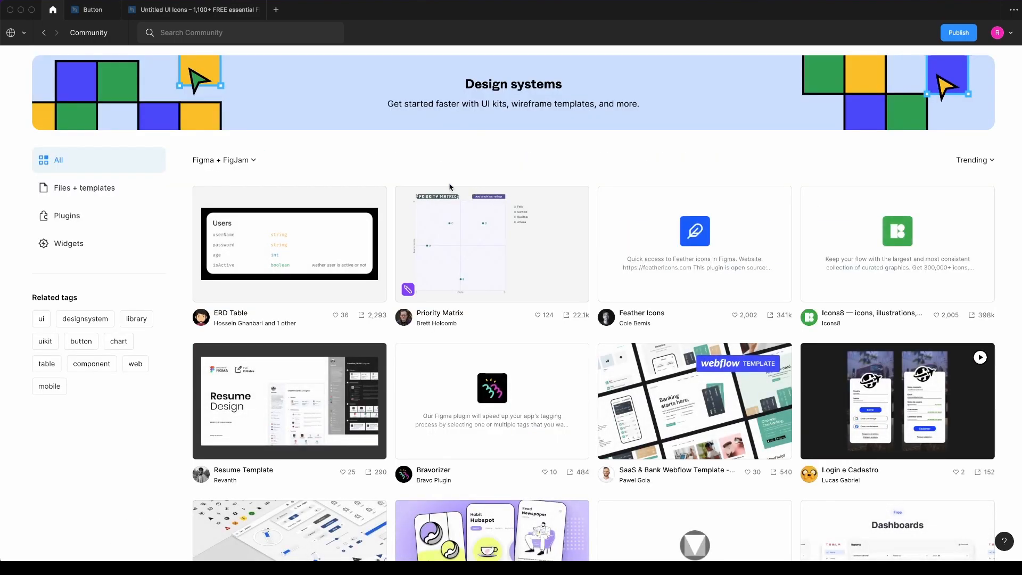
pyautogui.click(239, 33)
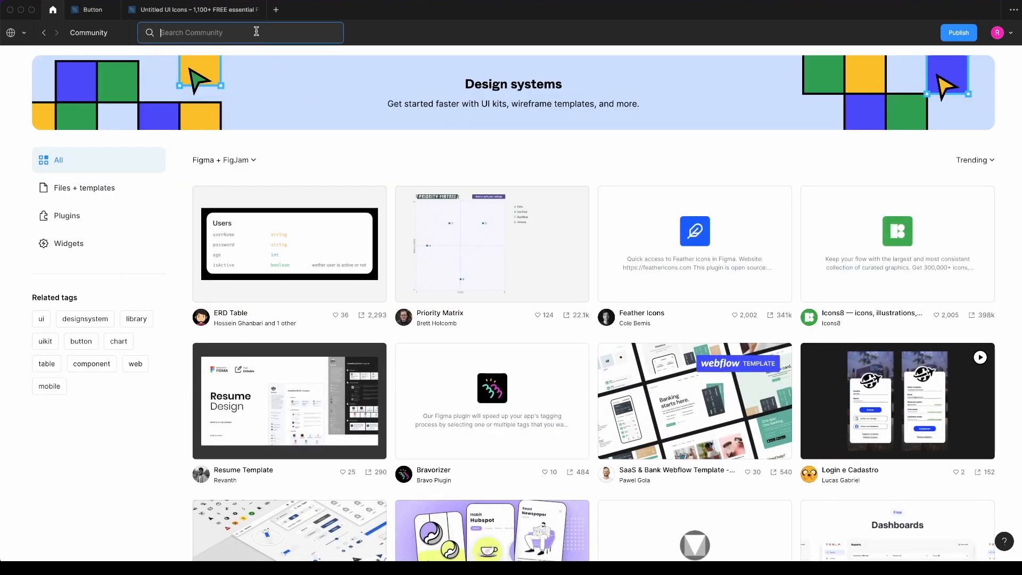
pyautogui.write('Untitle')
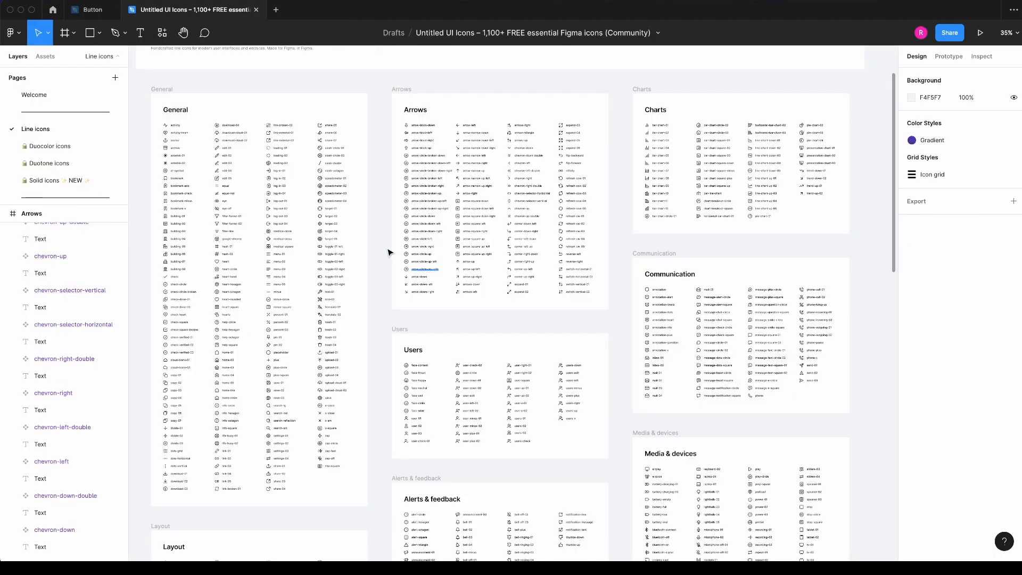
# - Return to the Button file and switch to its Designs page
pyautogui.click(92, 10)
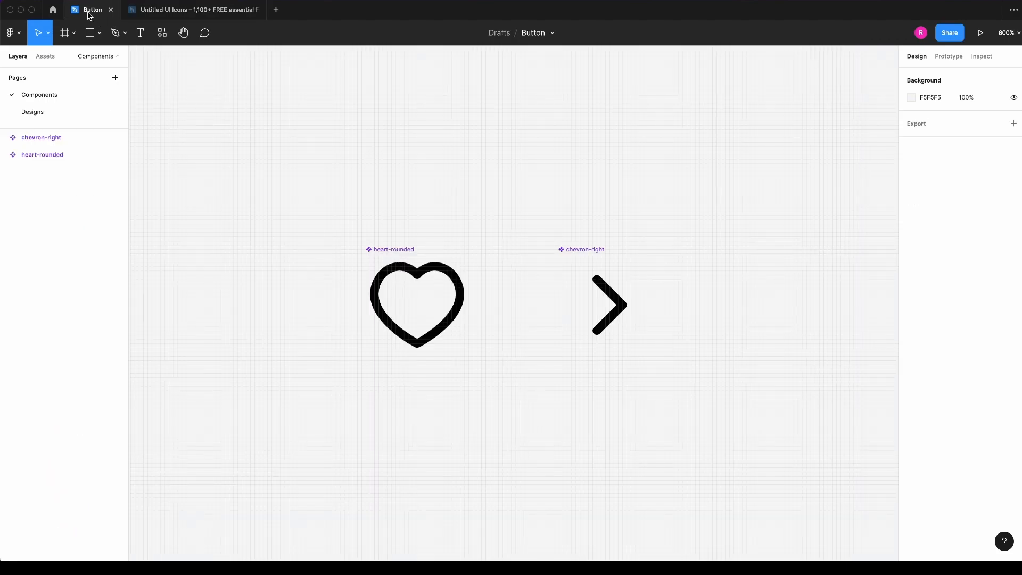
pyautogui.moveTo(199, 171)
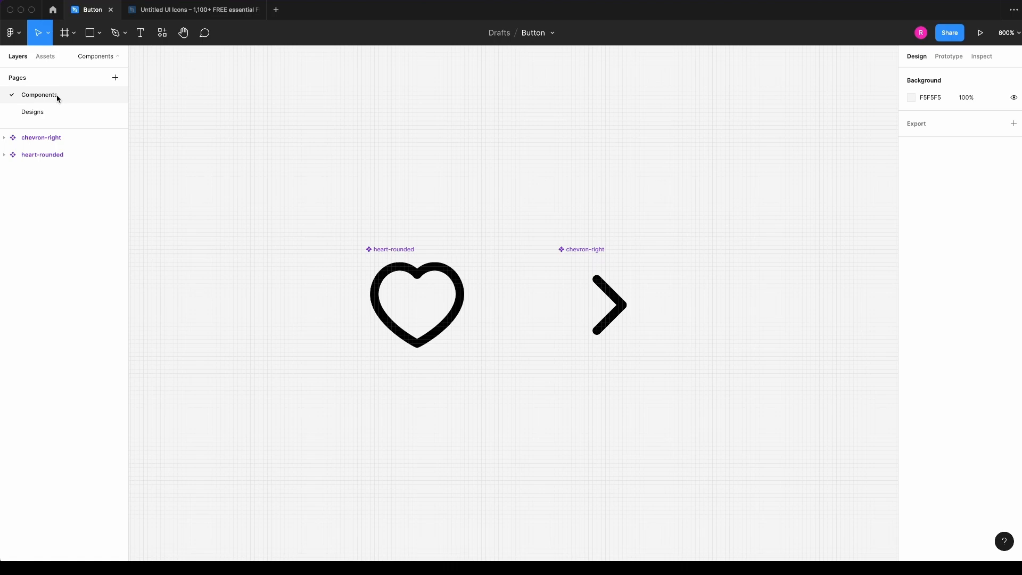
pyautogui.click(32, 112)
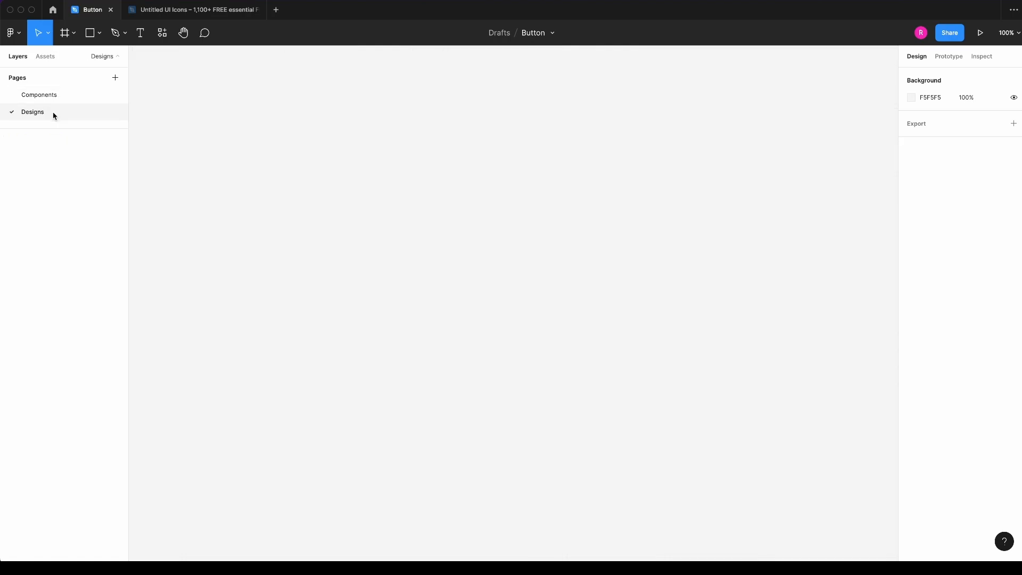
pyautogui.moveTo(422, 269)
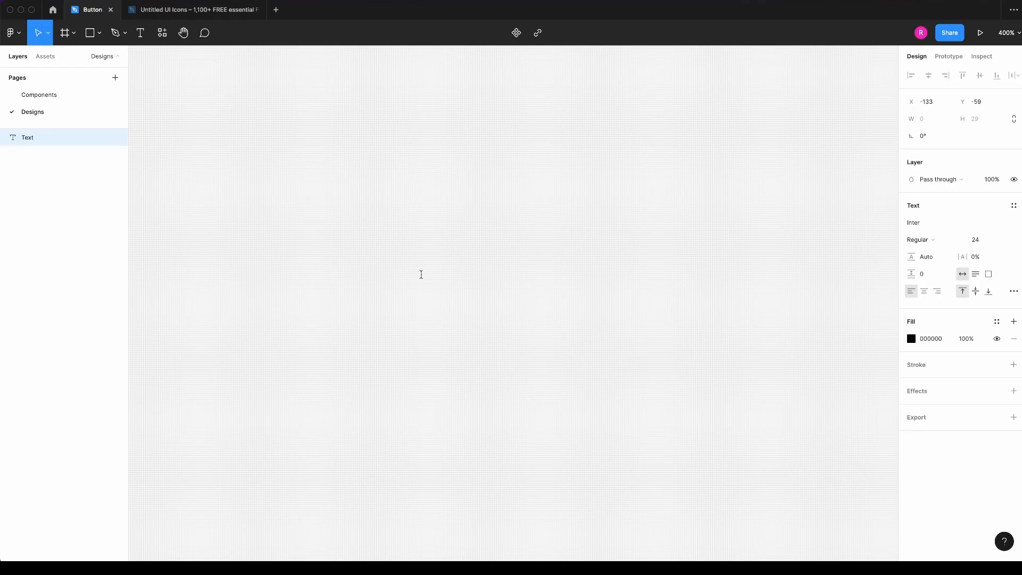
# - Wrap the typed word 'Button' in a centre-aligned auto-layout frame with white fill and black stroke
pyautogui.write('Button')
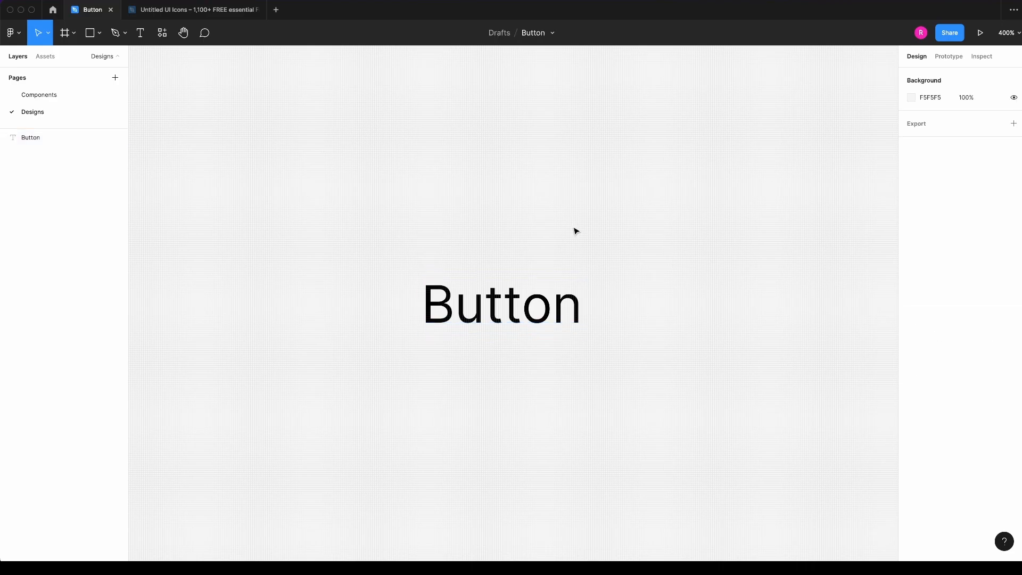
pyautogui.click(501, 304)
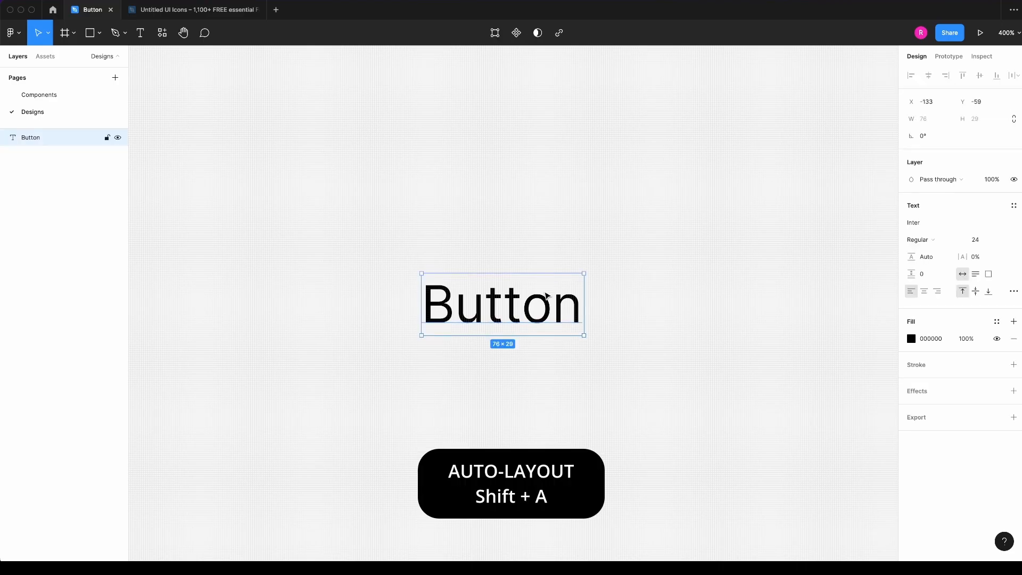
pyautogui.press('shift+a')
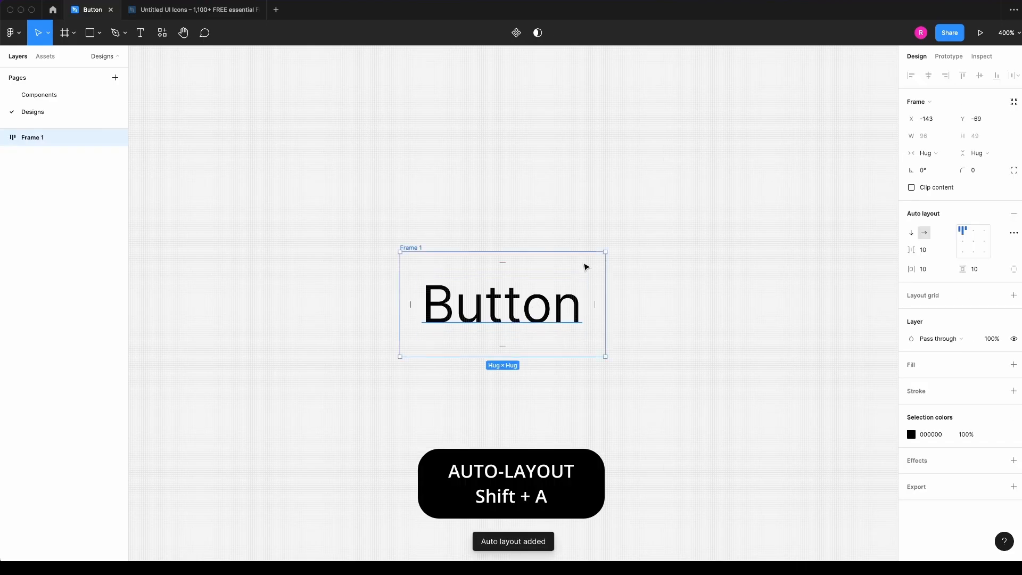
pyautogui.moveTo(974, 242)
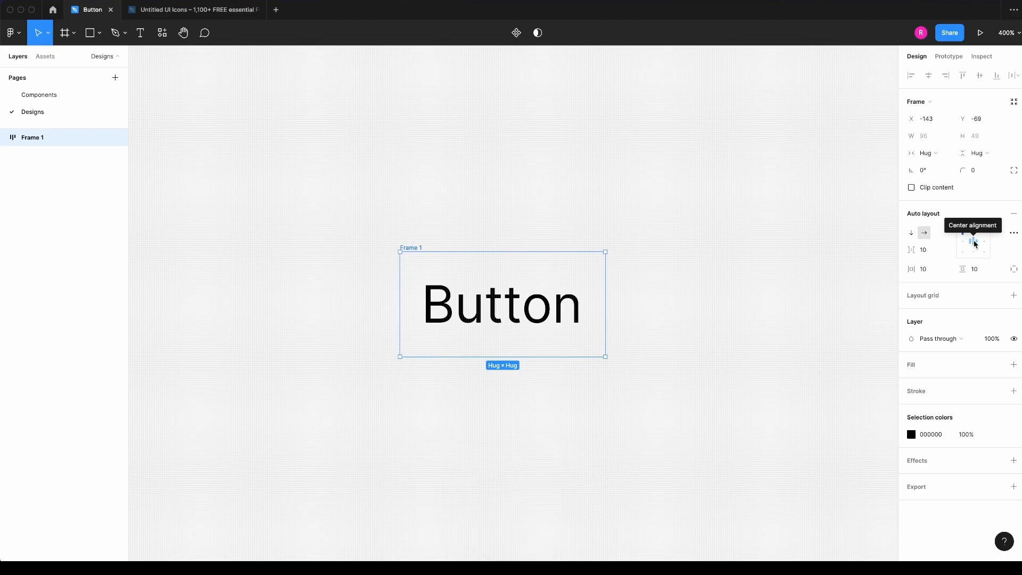
pyautogui.click(972, 242)
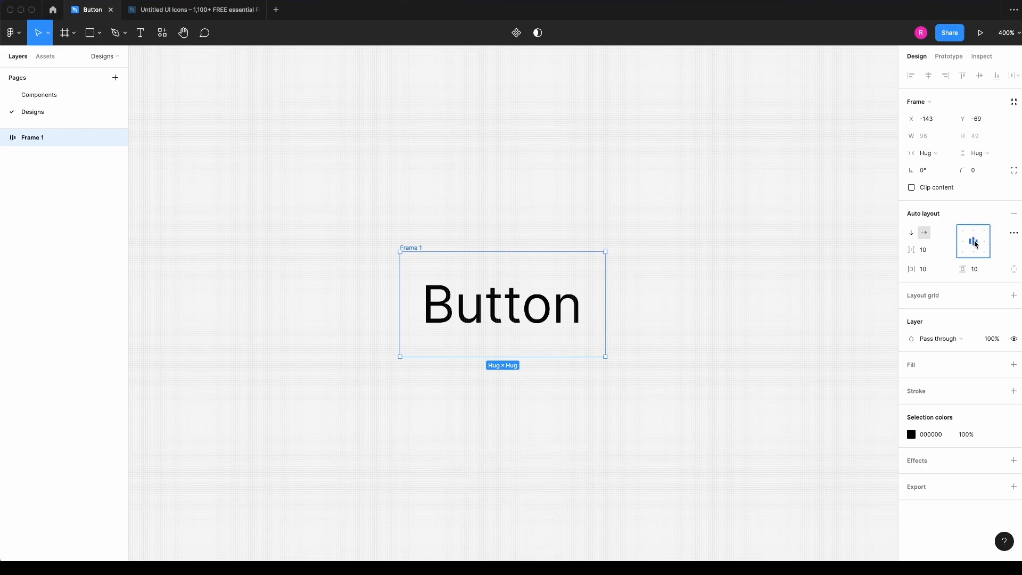
pyautogui.click(1013, 365)
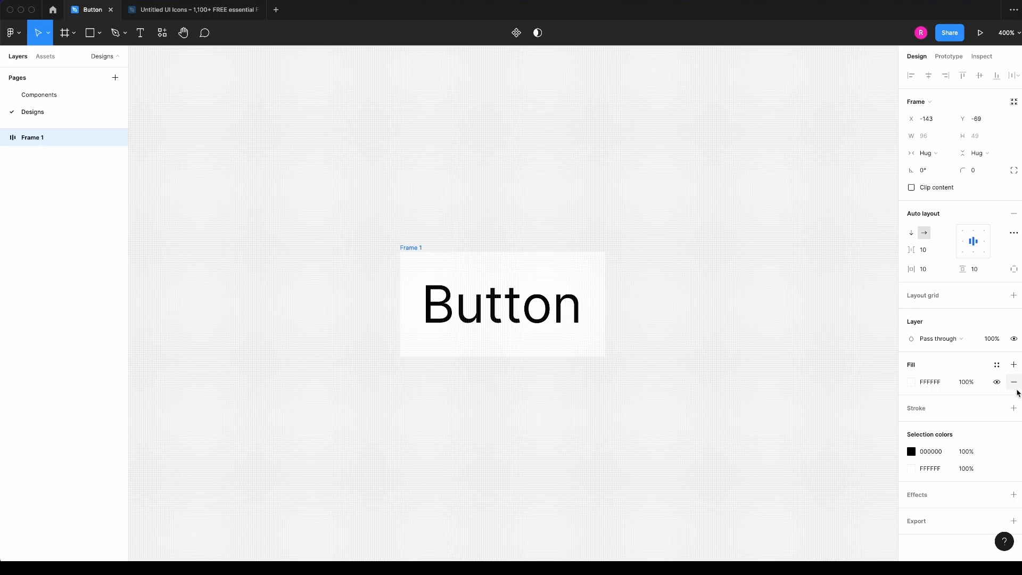
pyautogui.click(1015, 408)
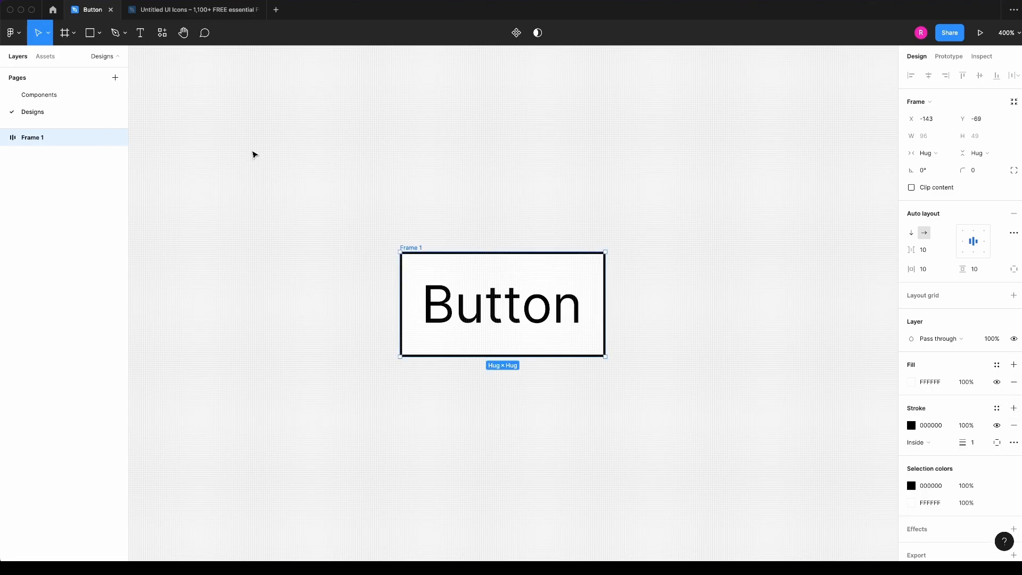
# - Place the heart-rounded icon before and chevron-right after the Button text, then select the frame
pyautogui.click(45, 57)
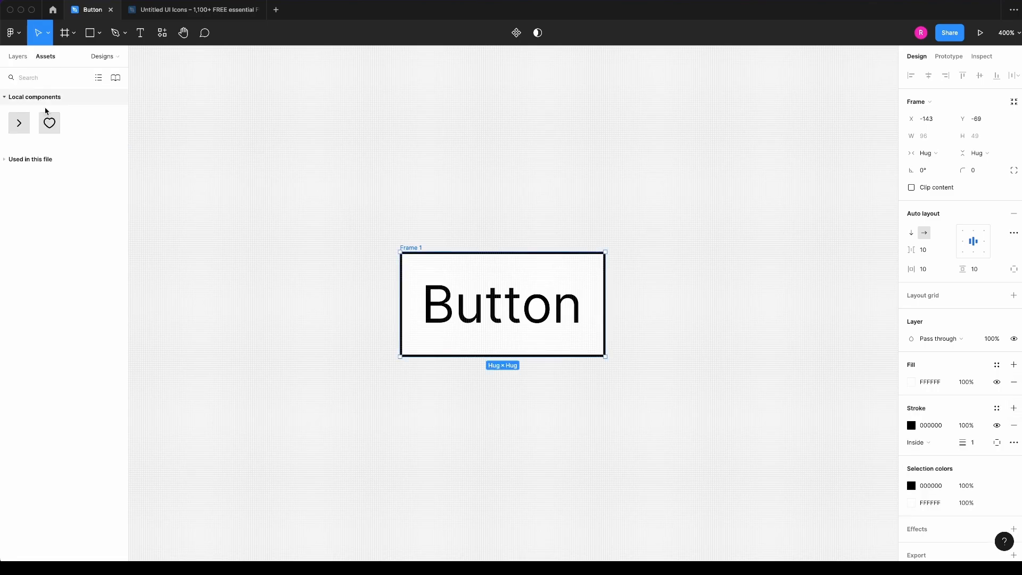
pyautogui.click(356, 240)
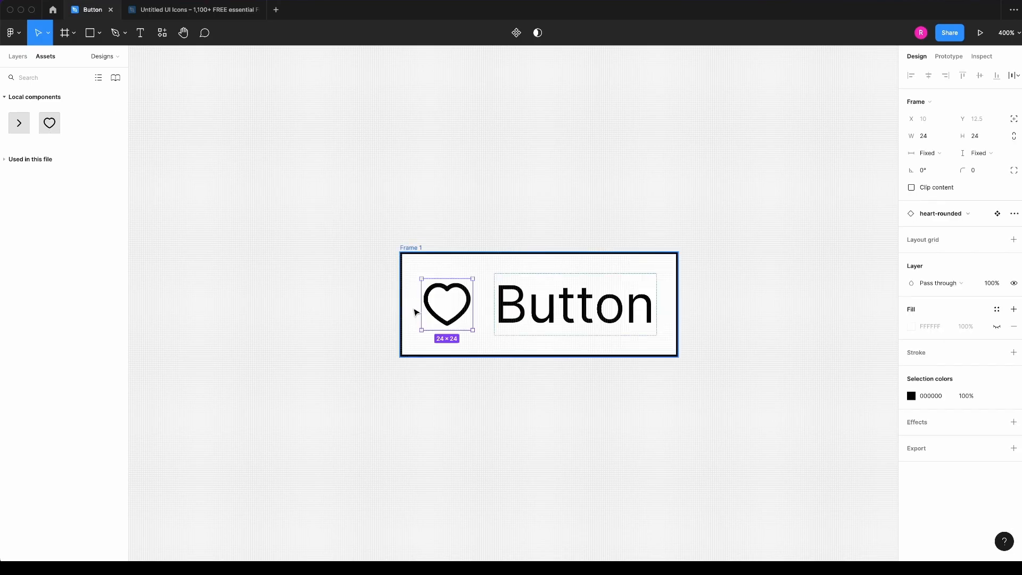
pyautogui.click(411, 181)
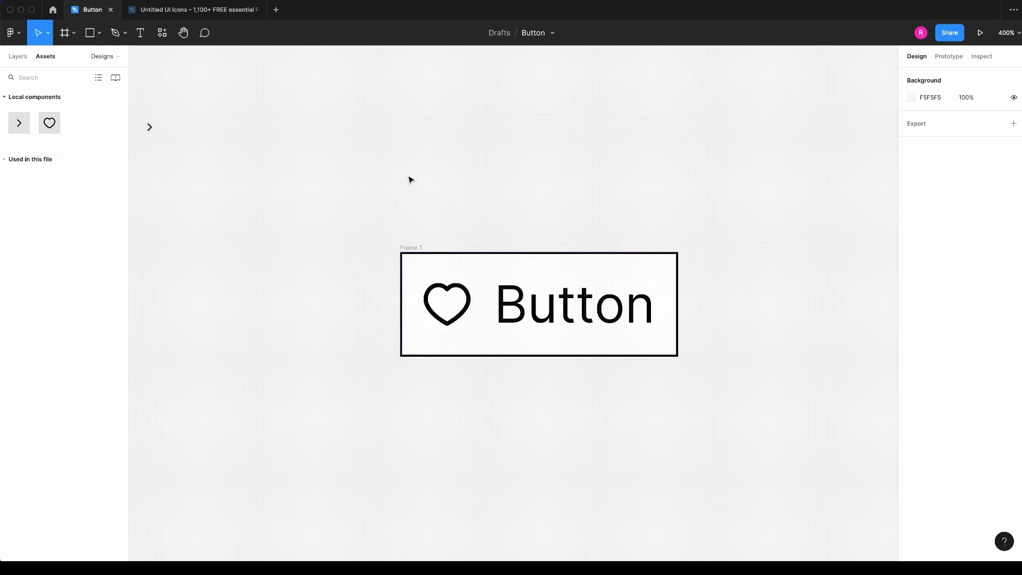
pyautogui.moveTo(670, 311)
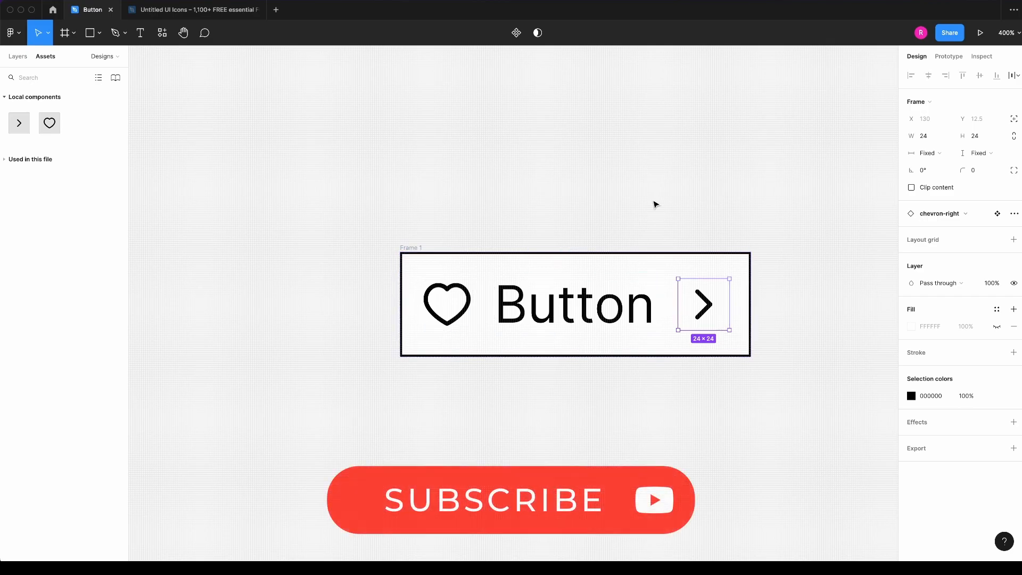
pyautogui.click(491, 168)
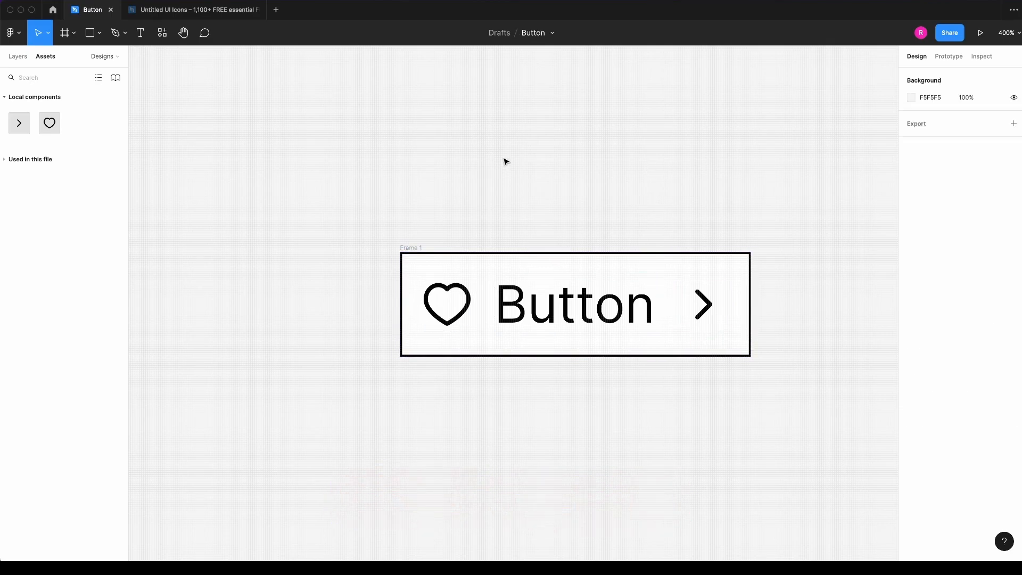
pyautogui.click(447, 304)
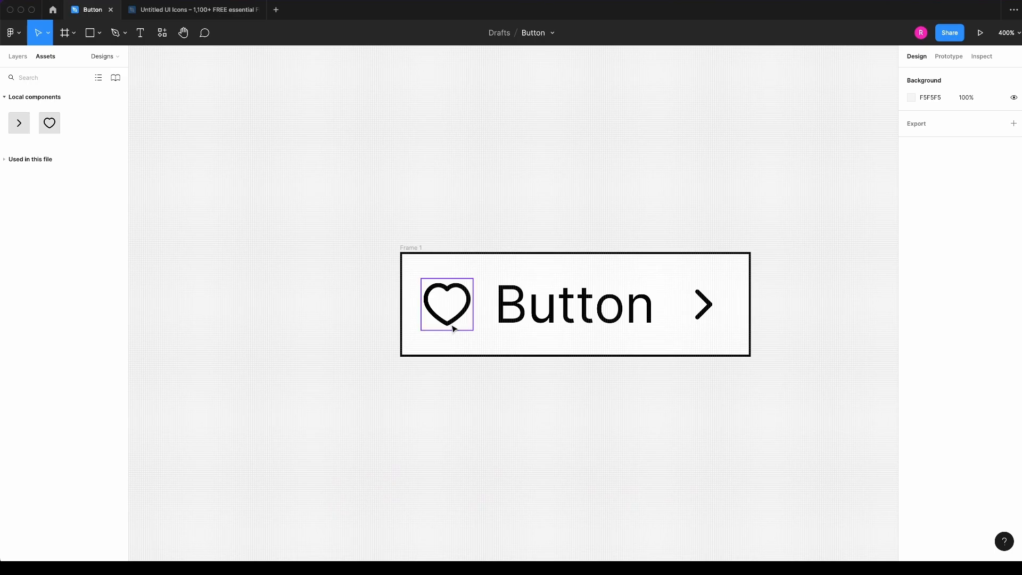
pyautogui.click(701, 454)
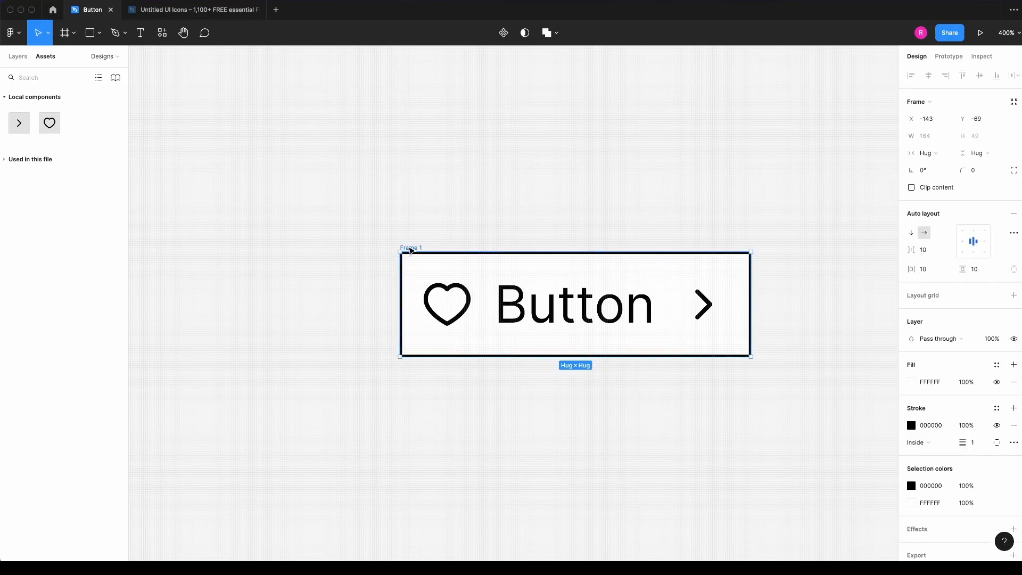
# - Turn the selected button frame into a component
pyautogui.click(502, 33)
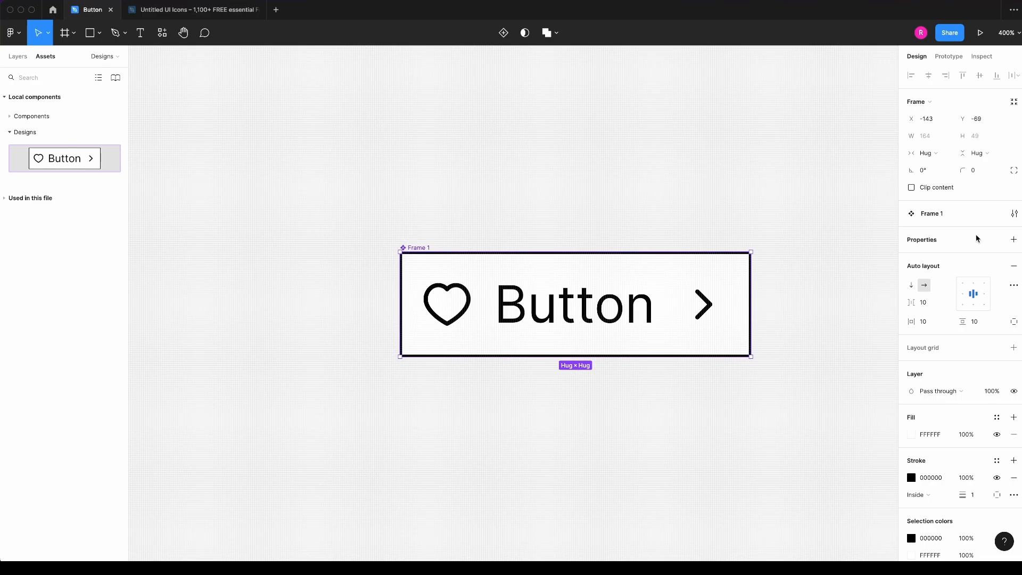
# - Create a boolean component property named 'Icon left'
pyautogui.click(1014, 239)
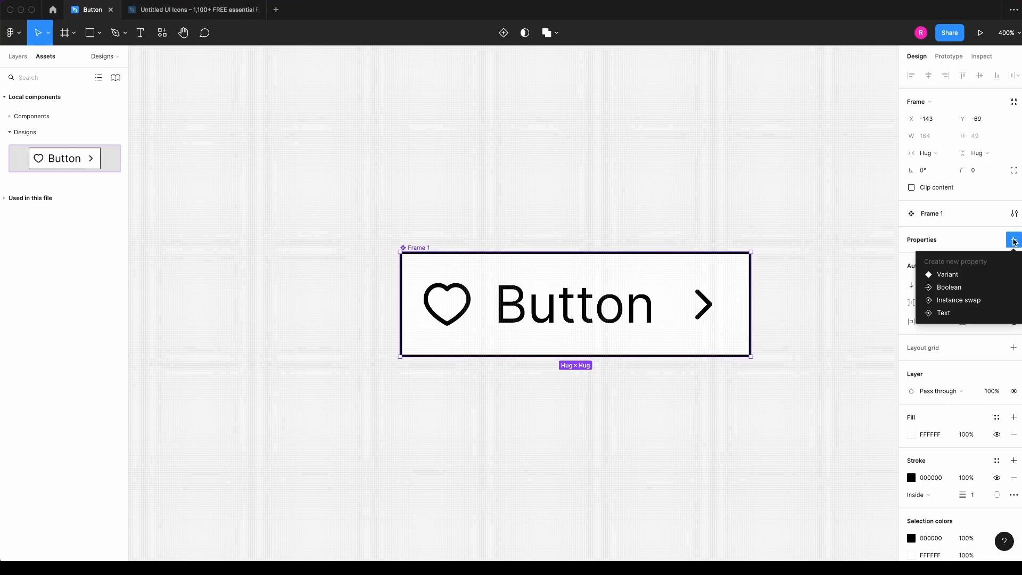
pyautogui.click(949, 286)
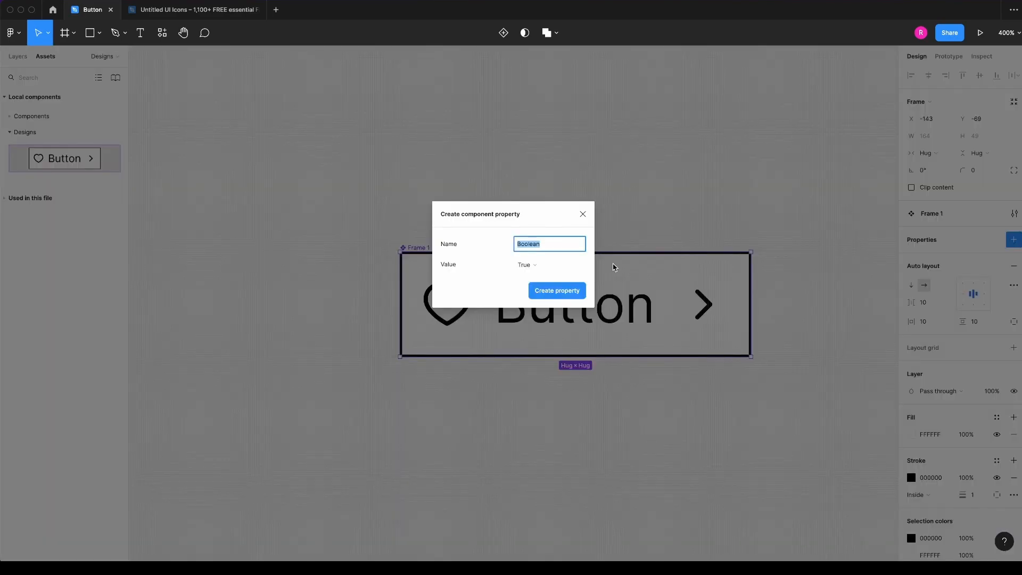
pyautogui.write('Icon')
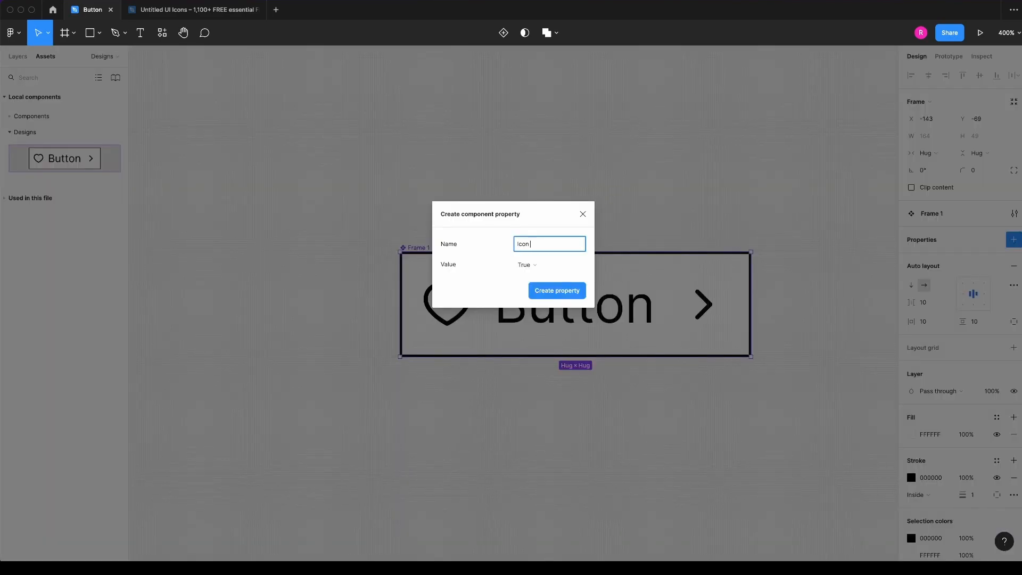
pyautogui.write('left')
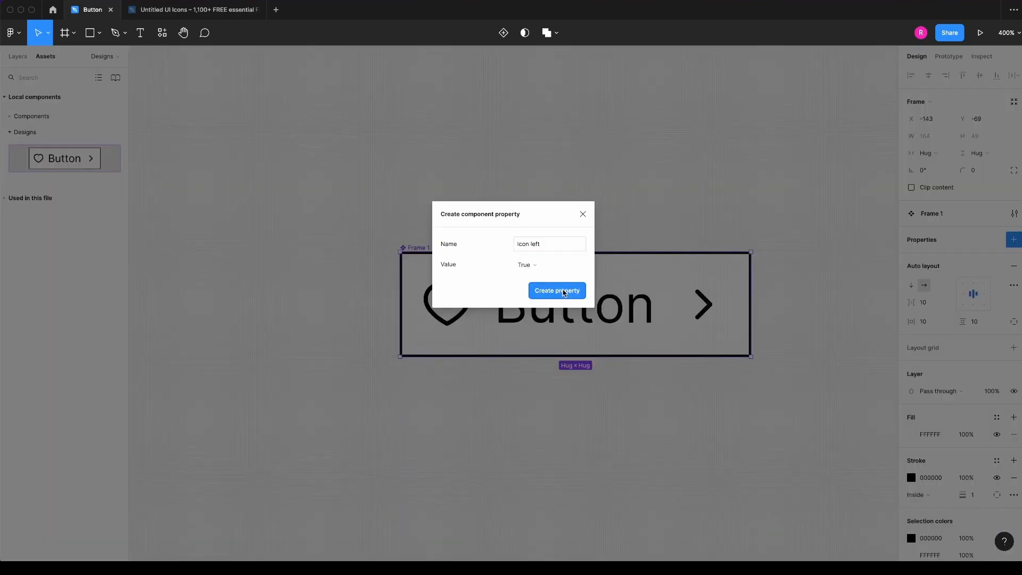
pyautogui.click(556, 289)
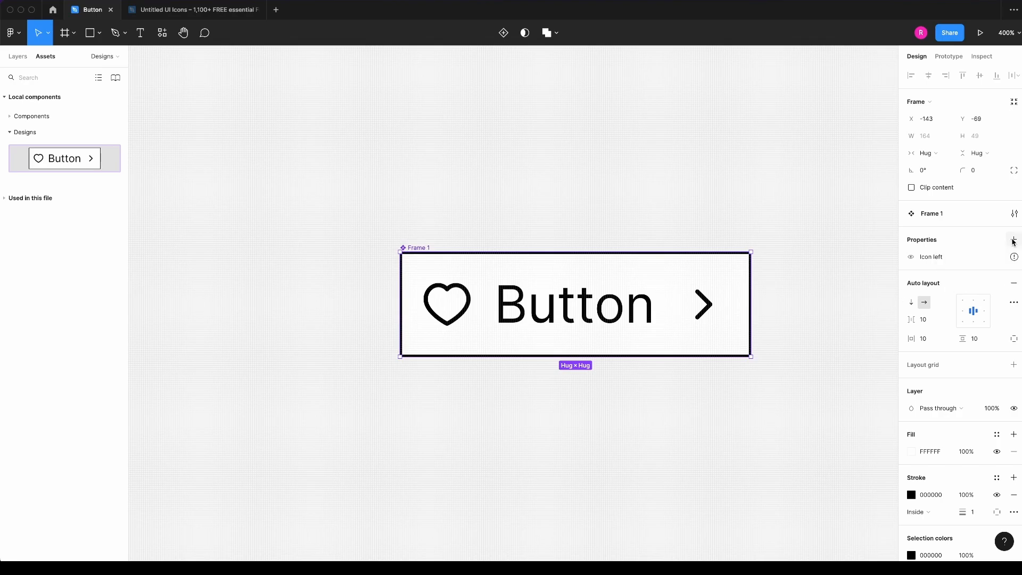
# - Create a second boolean property named 'Icon right'
pyautogui.click(1015, 239)
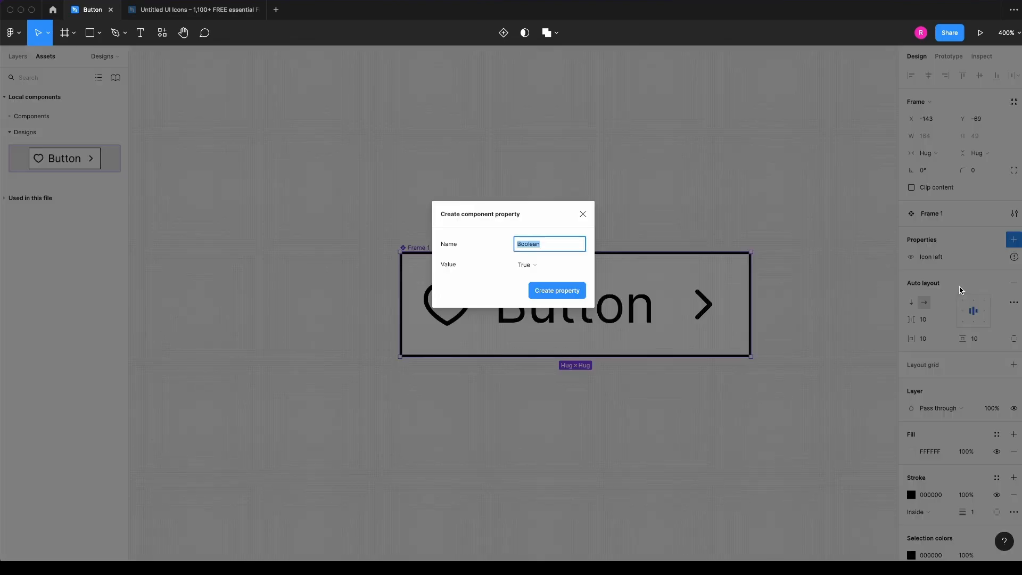
pyautogui.write('Icon r')
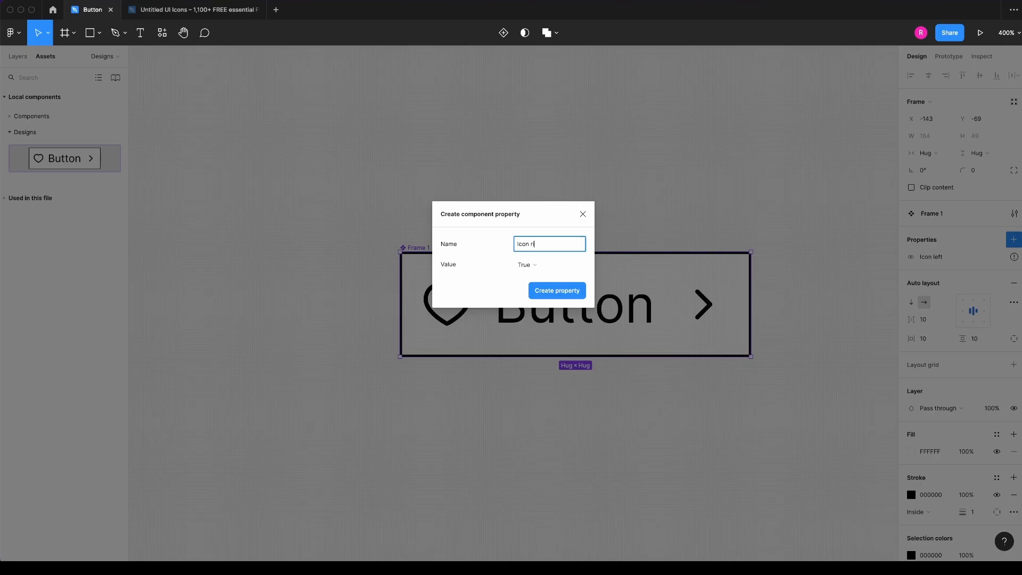
pyautogui.write('ight')
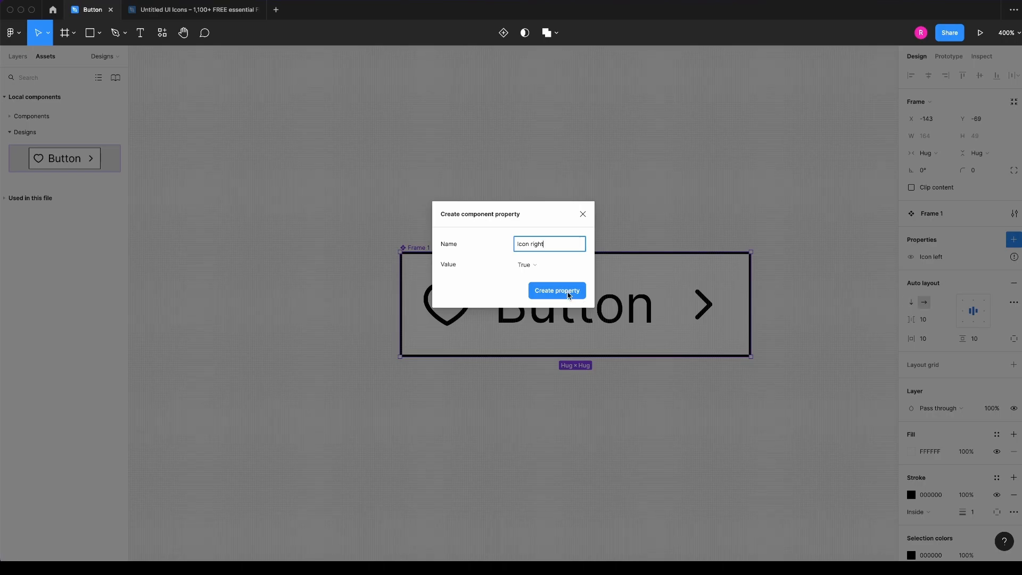
pyautogui.click(556, 290)
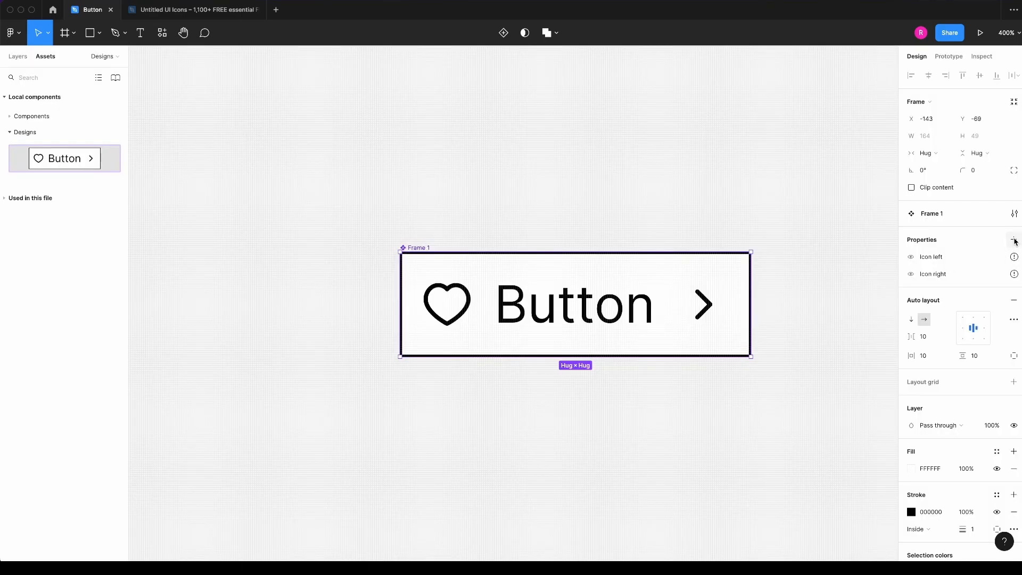
# - Start adding a new text property to the Button component
pyautogui.click(1014, 240)
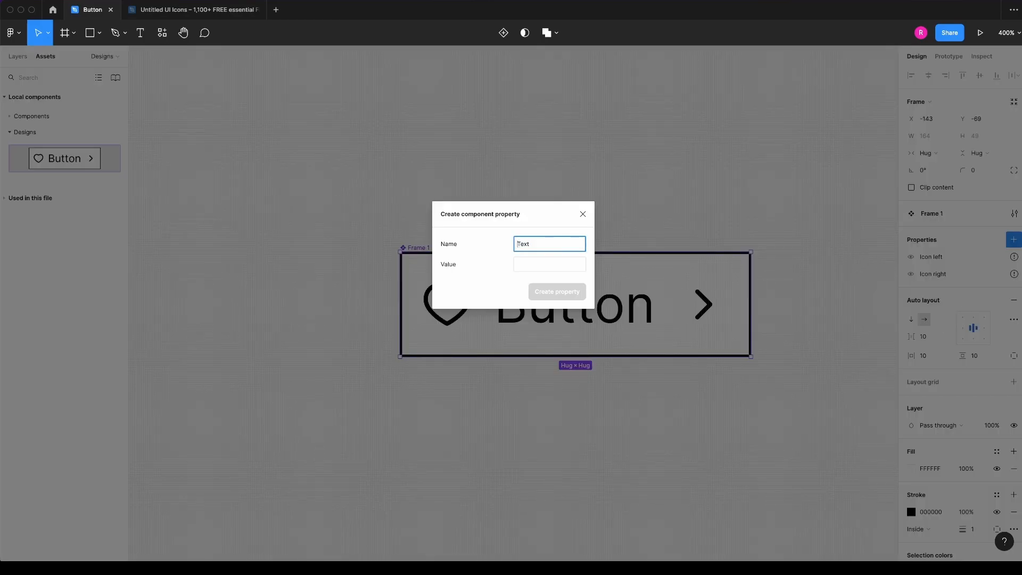
# - Create the text property 'Button Text' with default value 'Butt...' typed
pyautogui.write('Button Text')
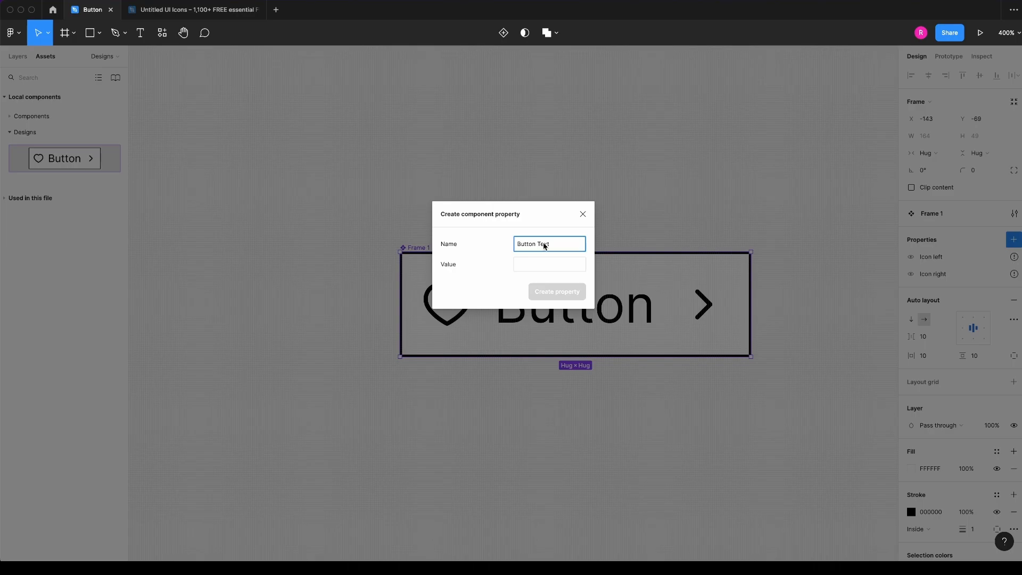
pyautogui.write('Butt')
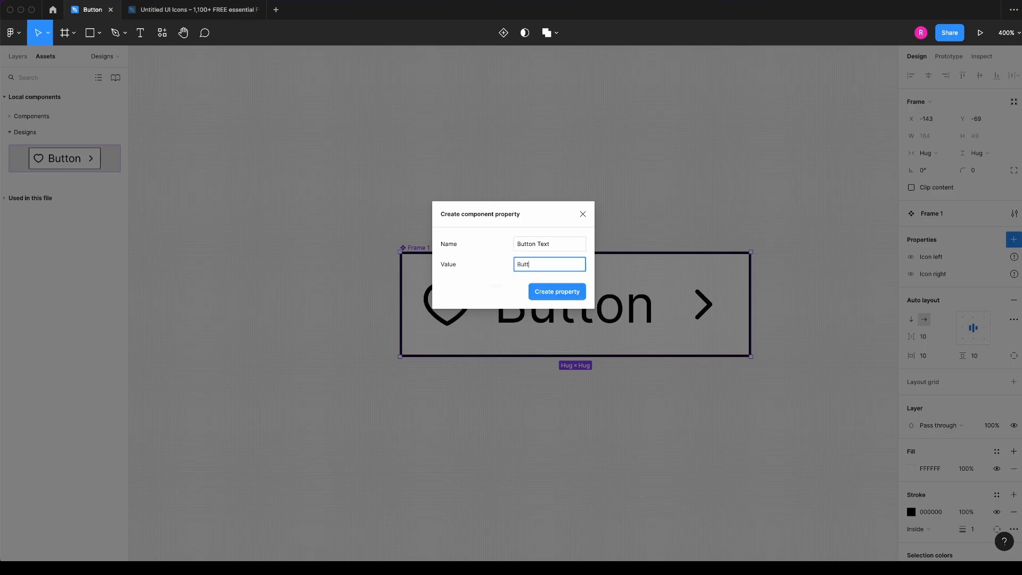
pyautogui.click(556, 292)
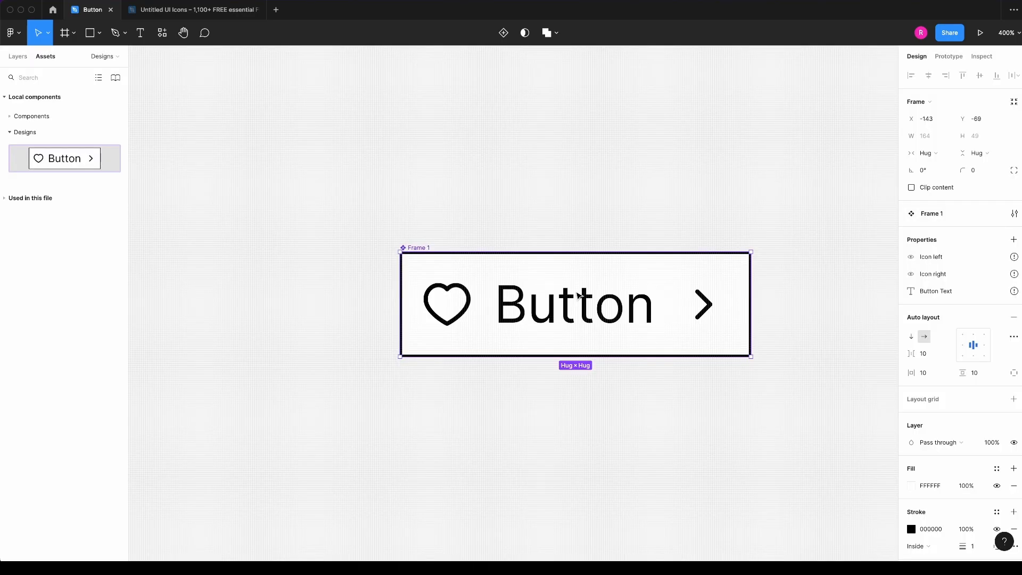
pyautogui.moveTo(791, 309)
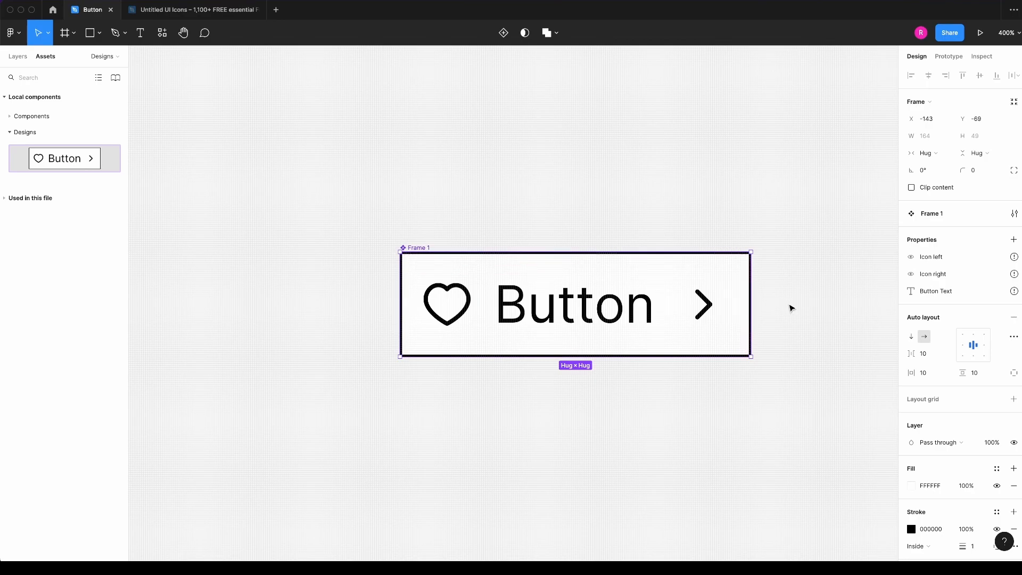
pyautogui.moveTo(550, 306)
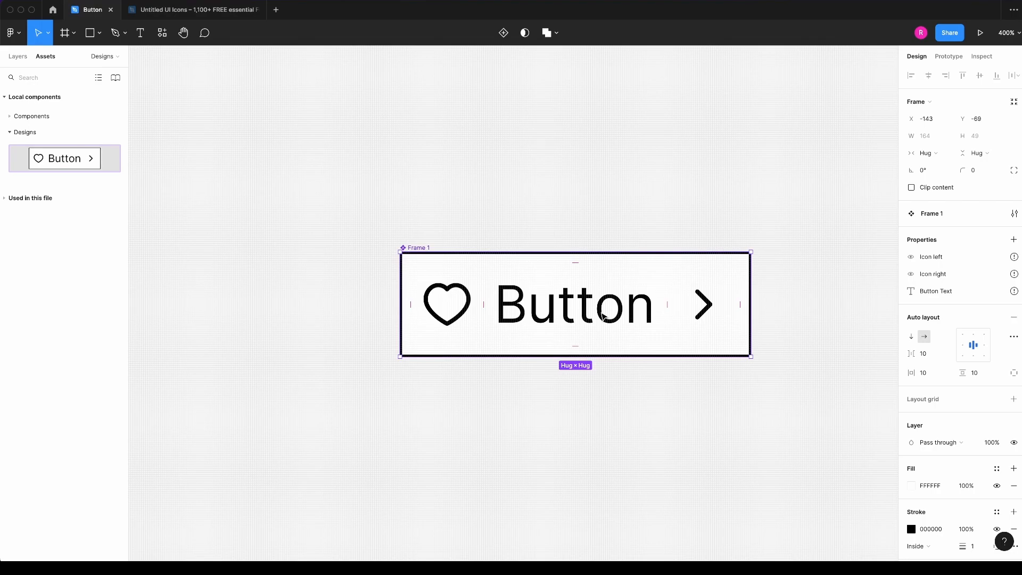
pyautogui.moveTo(812, 308)
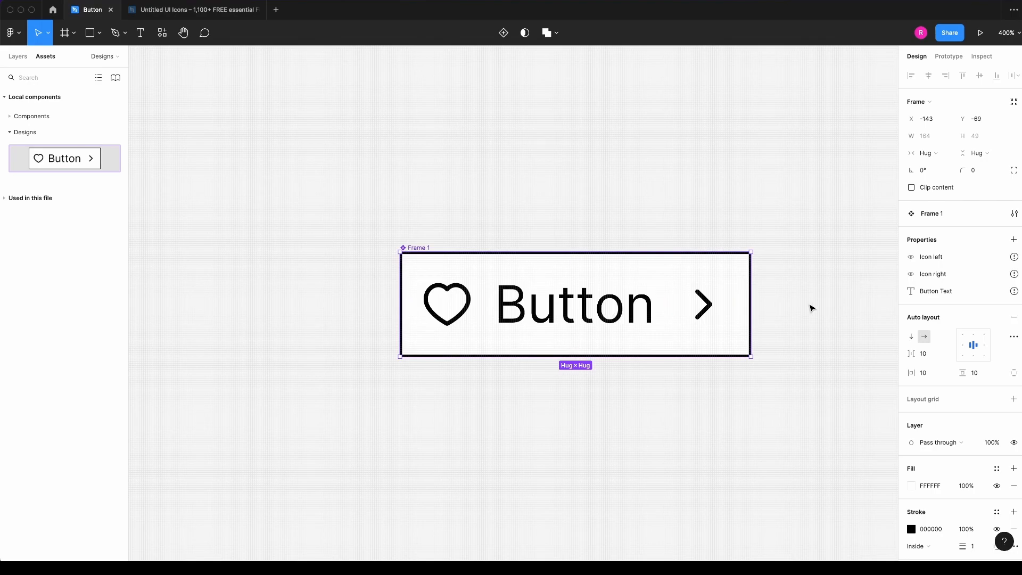
pyautogui.moveTo(457, 306)
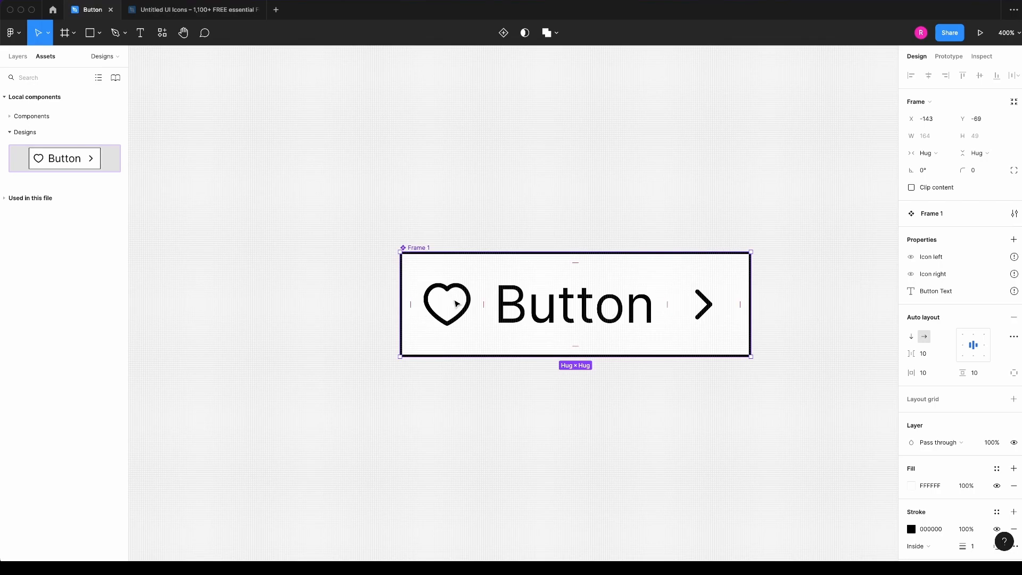
pyautogui.moveTo(650, 331)
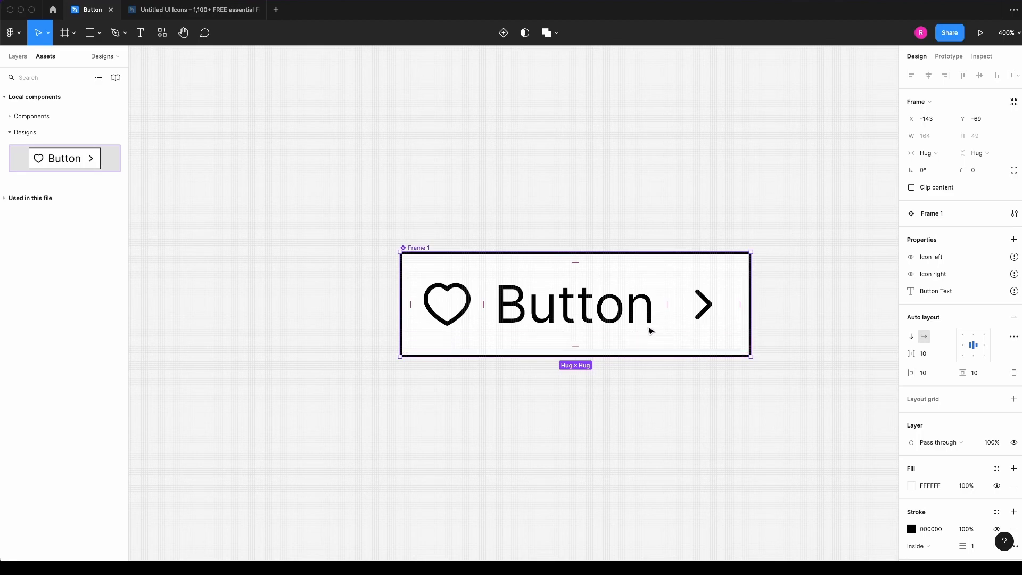
pyautogui.moveTo(776, 417)
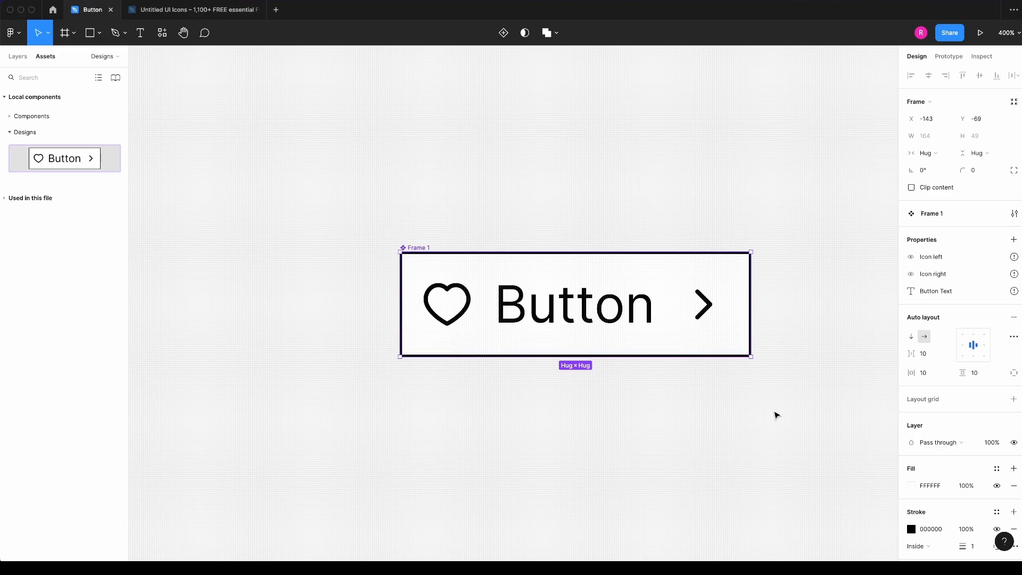
pyautogui.moveTo(1009, 241)
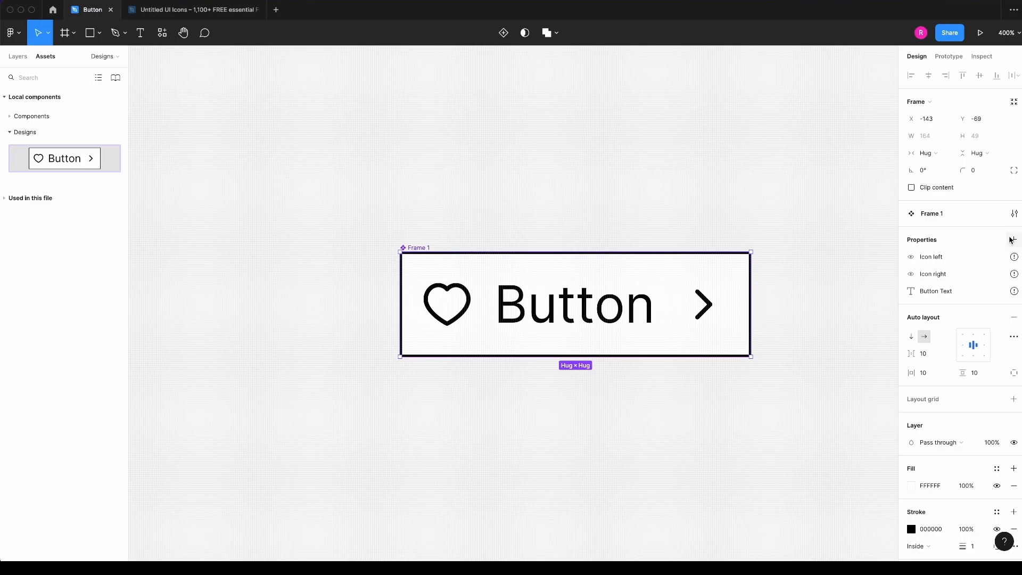
# - Create a boolean property named 'Text visible' on the Button component
pyautogui.click(1013, 239)
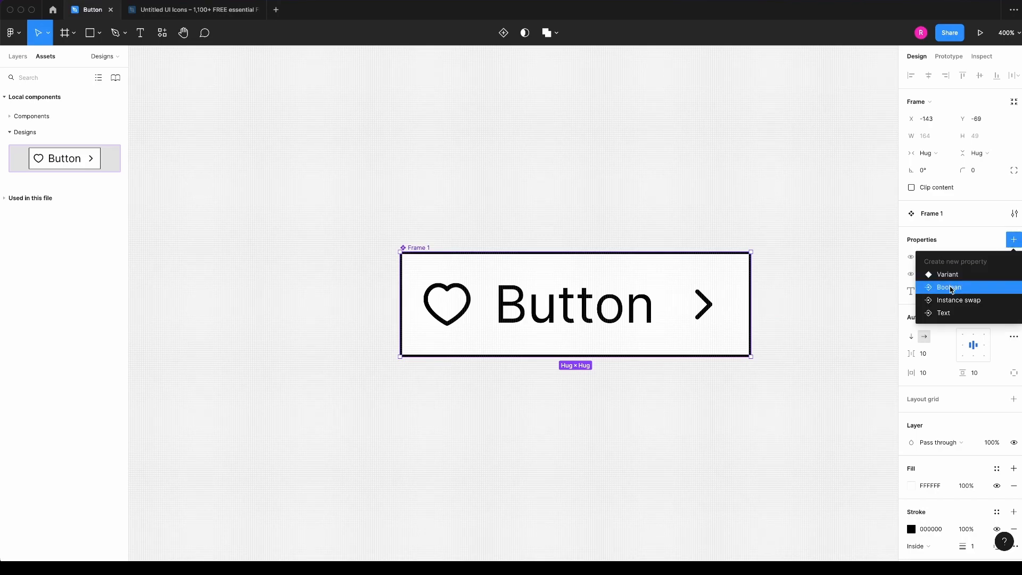
pyautogui.click(948, 286)
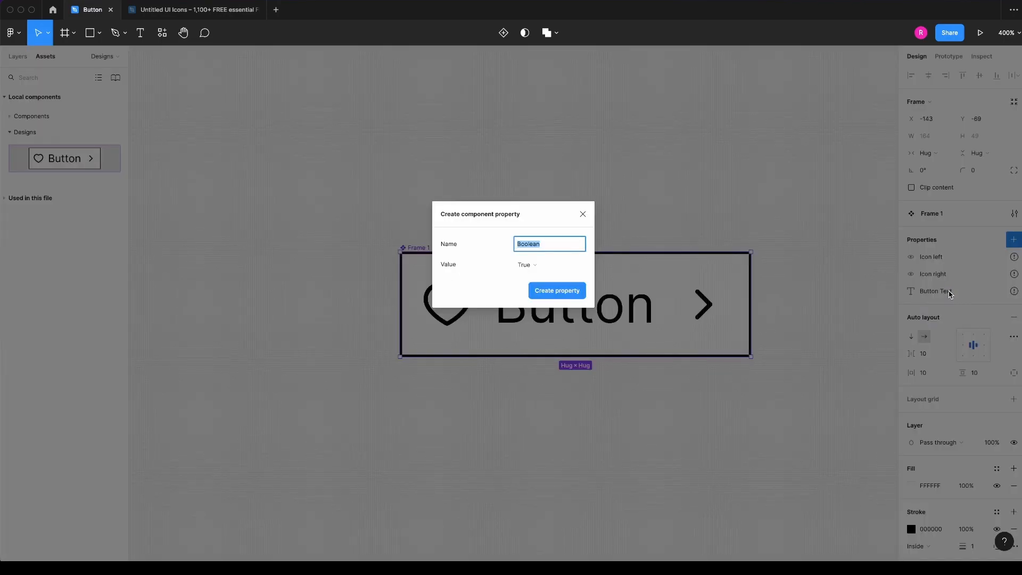
pyautogui.write('Text v')
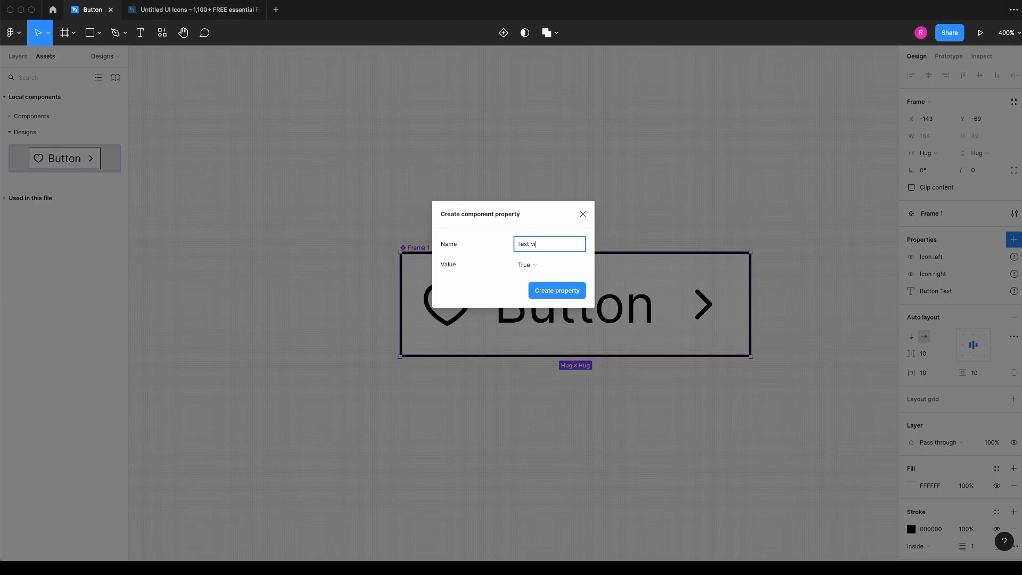
pyautogui.write('isible')
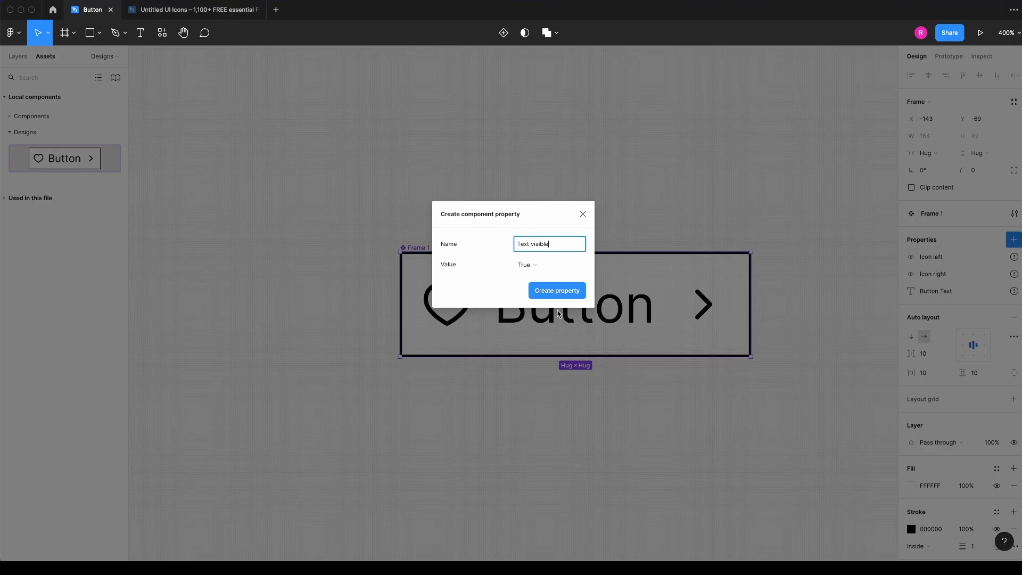
pyautogui.click(556, 290)
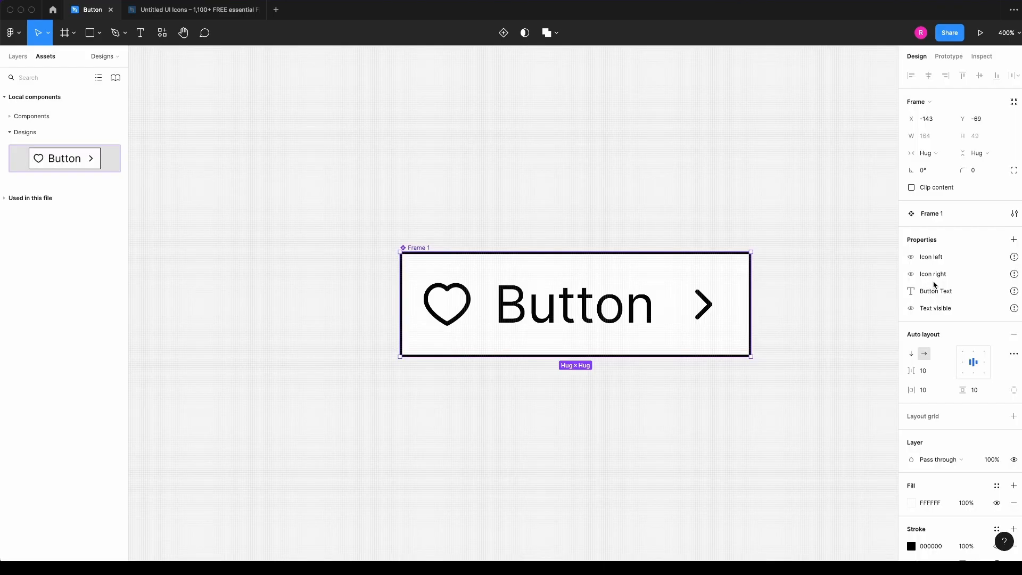
pyautogui.moveTo(865, 304)
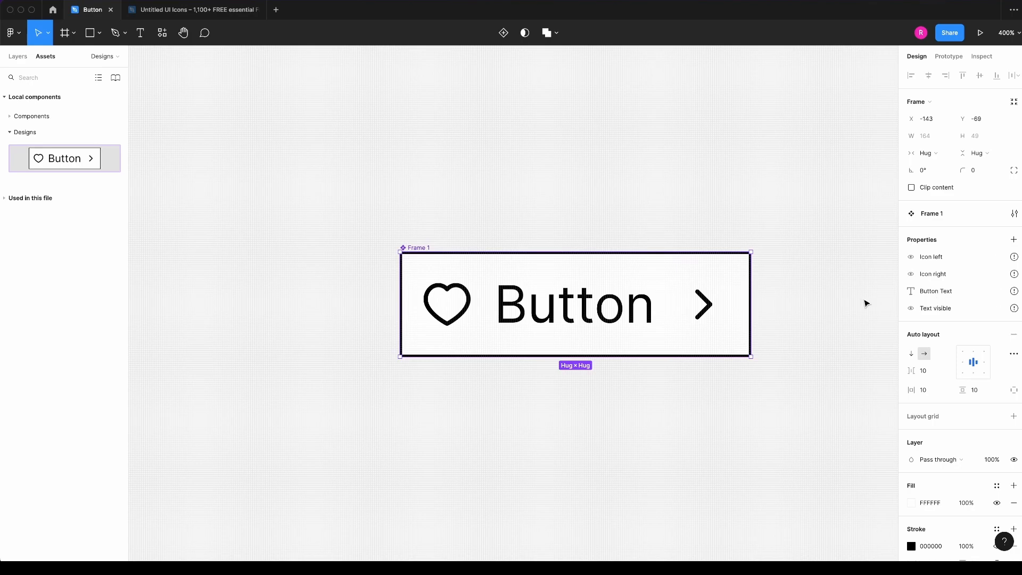
pyautogui.moveTo(685, 217)
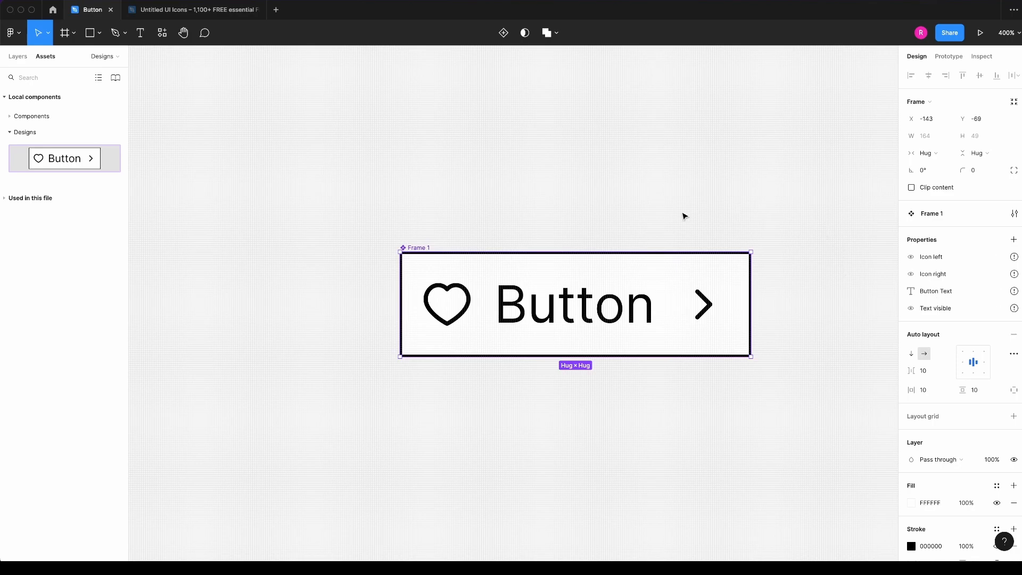
pyautogui.moveTo(513, 386)
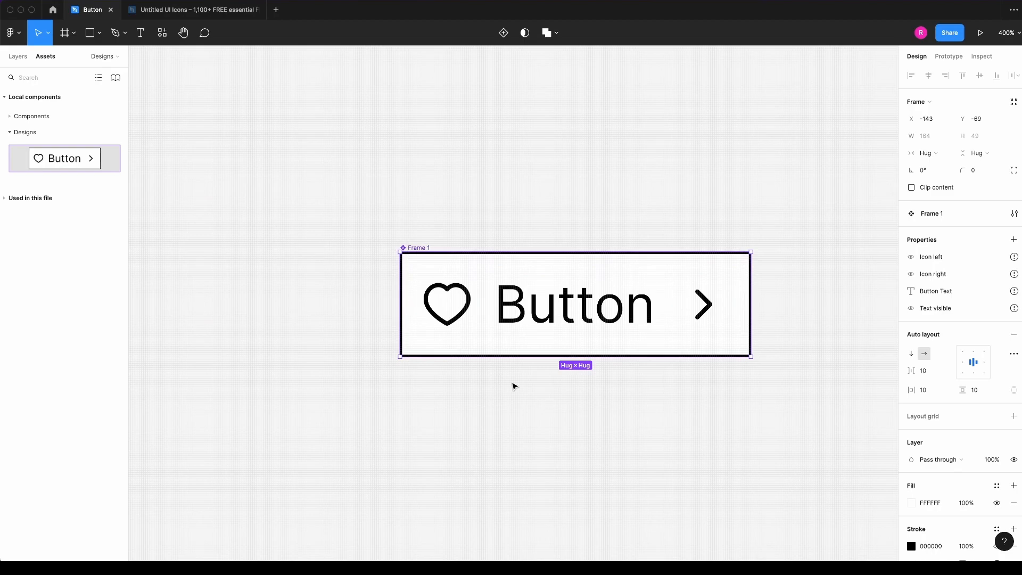
pyautogui.moveTo(974, 259)
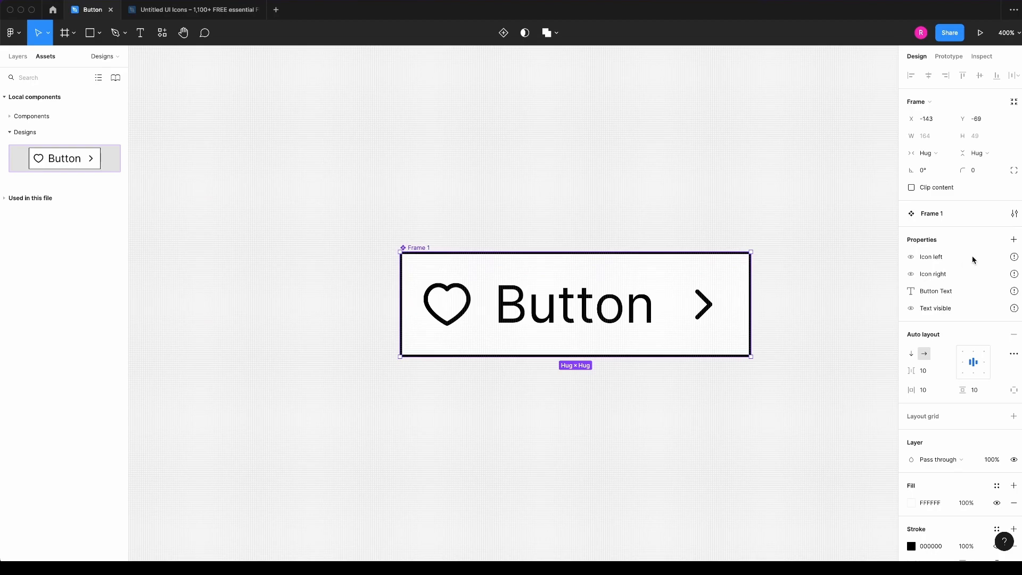
pyautogui.moveTo(443, 326)
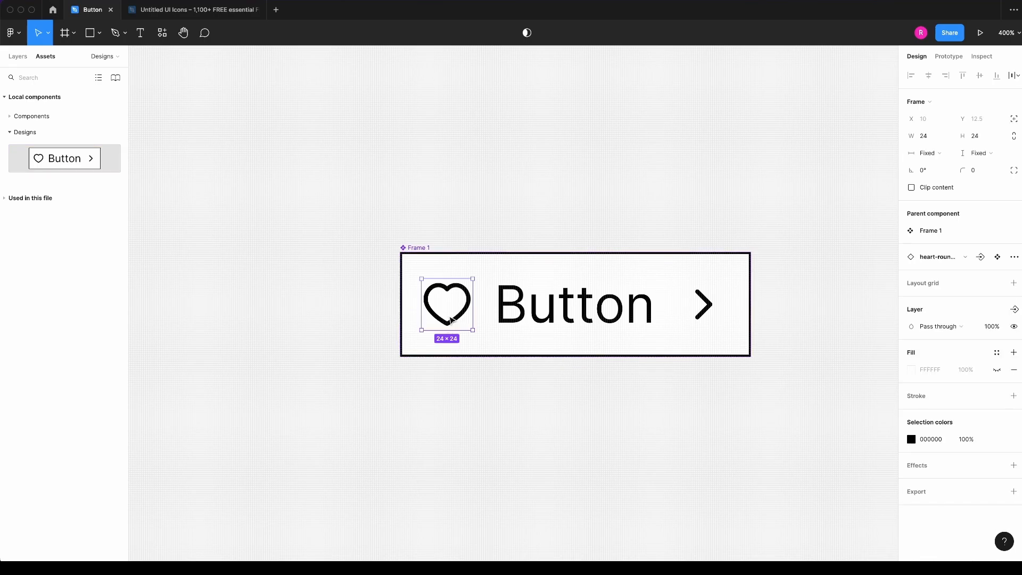
pyautogui.moveTo(968, 303)
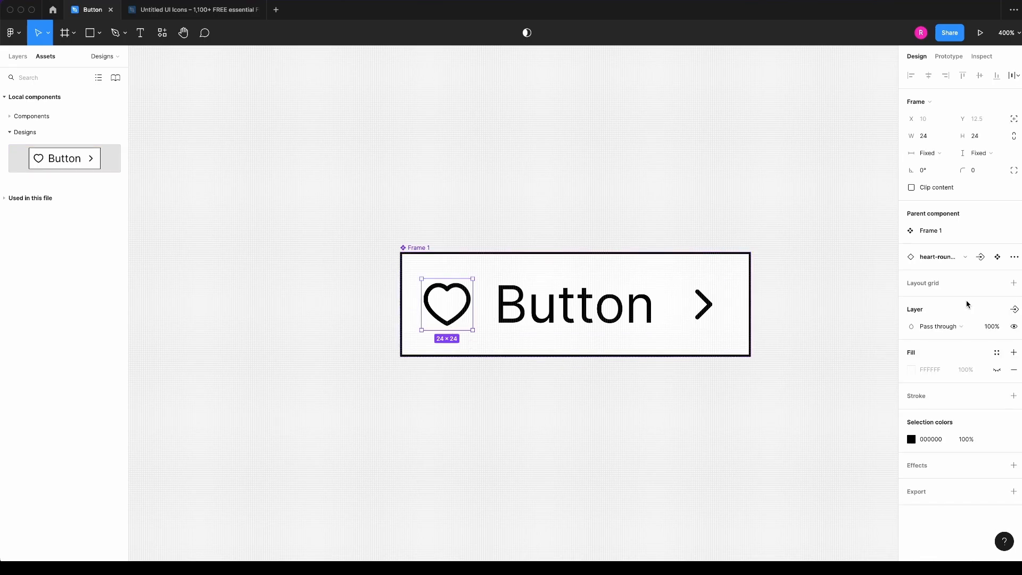
pyautogui.moveTo(1014, 309)
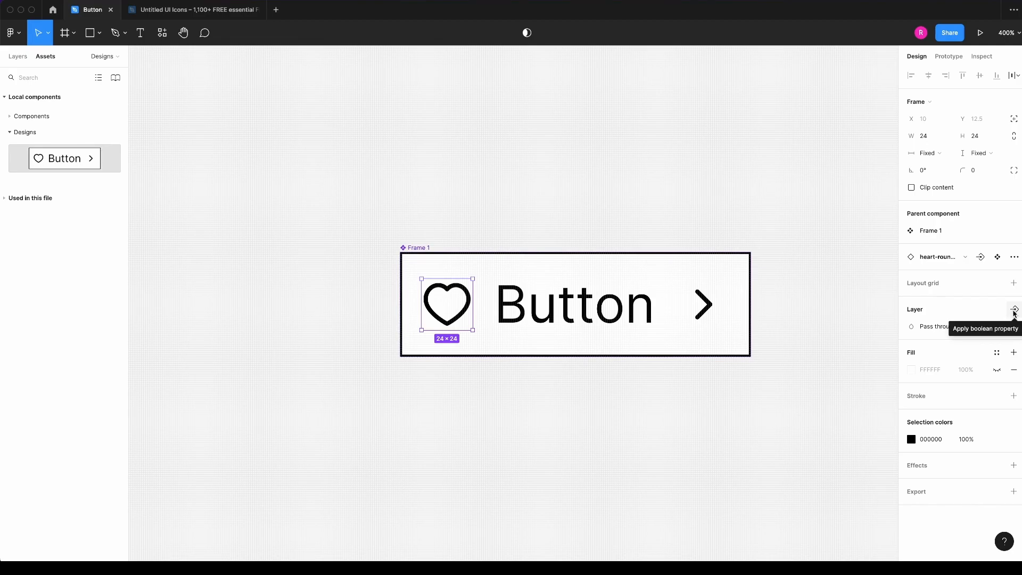
# - Bind the heart icon's visibility to Icon left and the chevron's to Icon right
pyautogui.click(1015, 309)
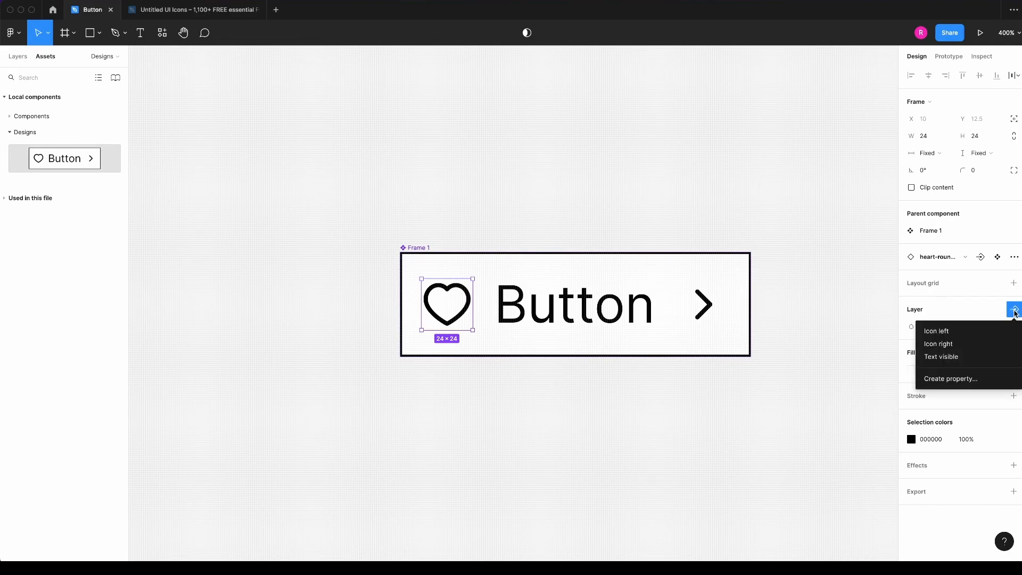
pyautogui.moveTo(936, 330)
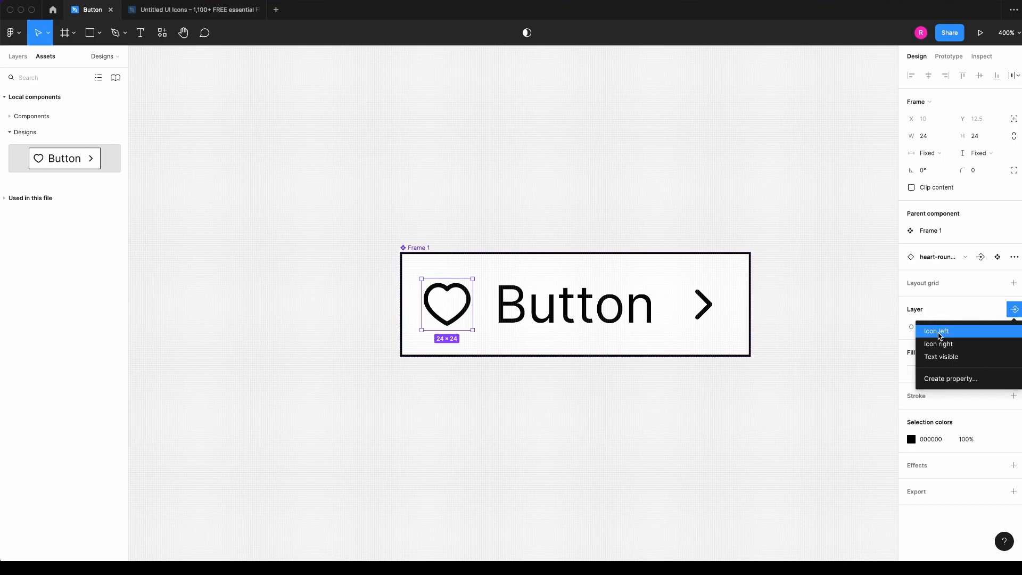
pyautogui.click(937, 331)
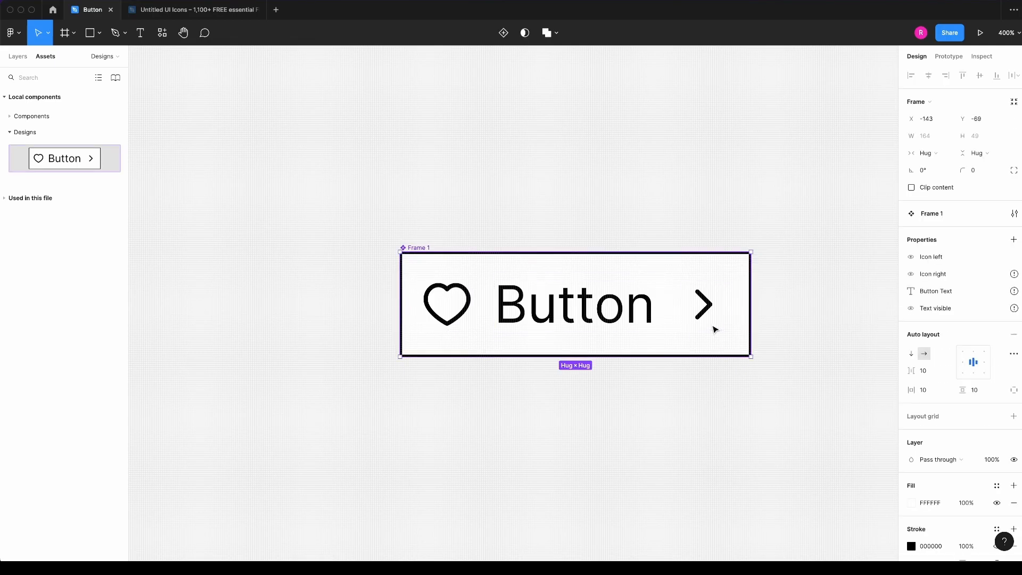
pyautogui.click(704, 303)
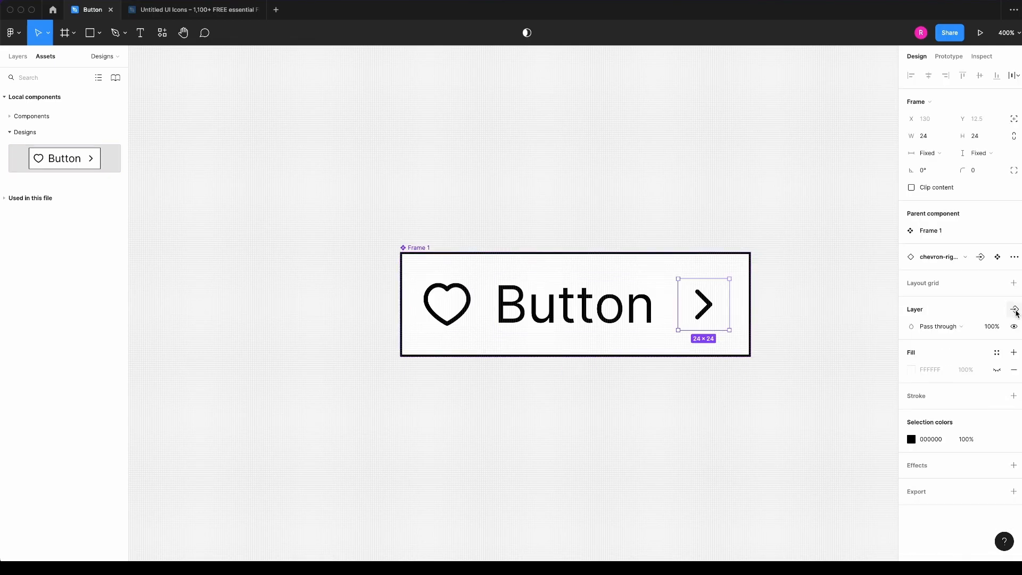
pyautogui.click(1014, 309)
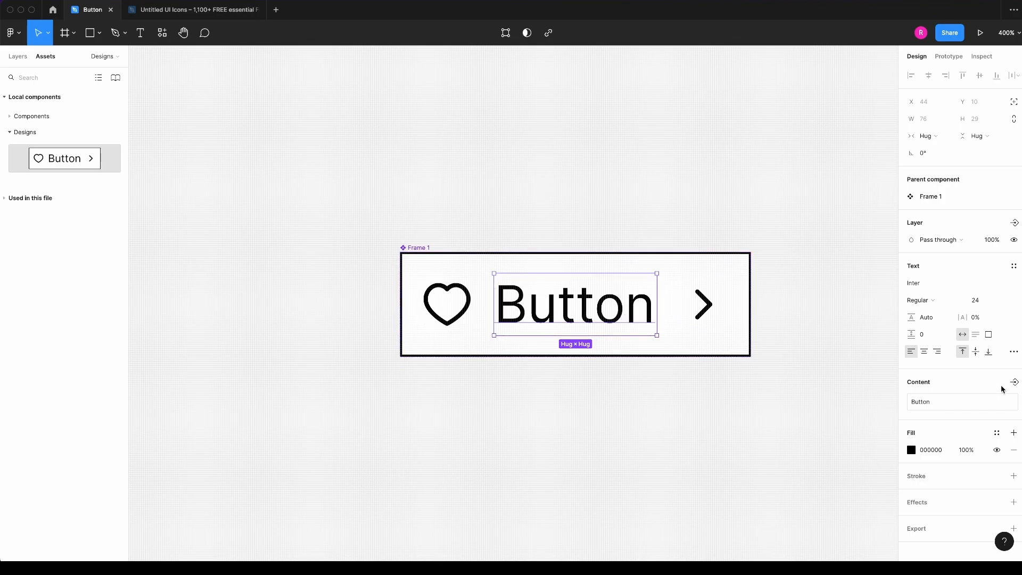
pyautogui.moveTo(945, 392)
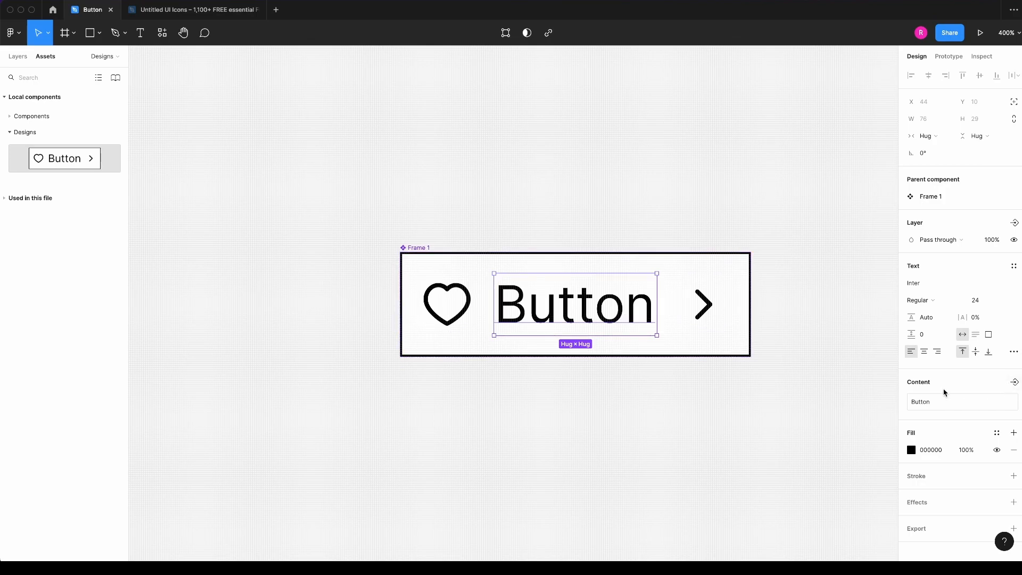
pyautogui.moveTo(992, 390)
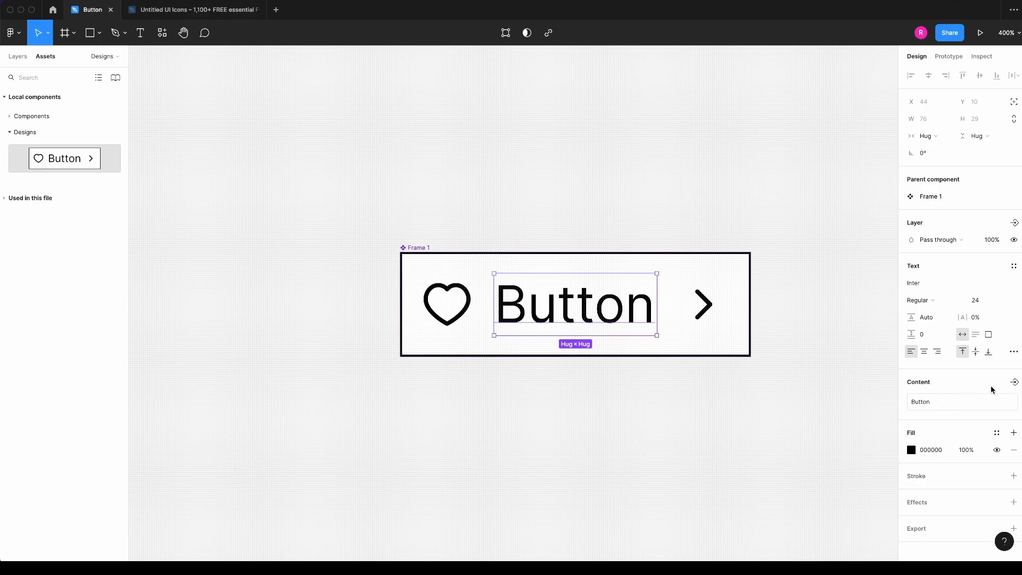
pyautogui.moveTo(1004, 390)
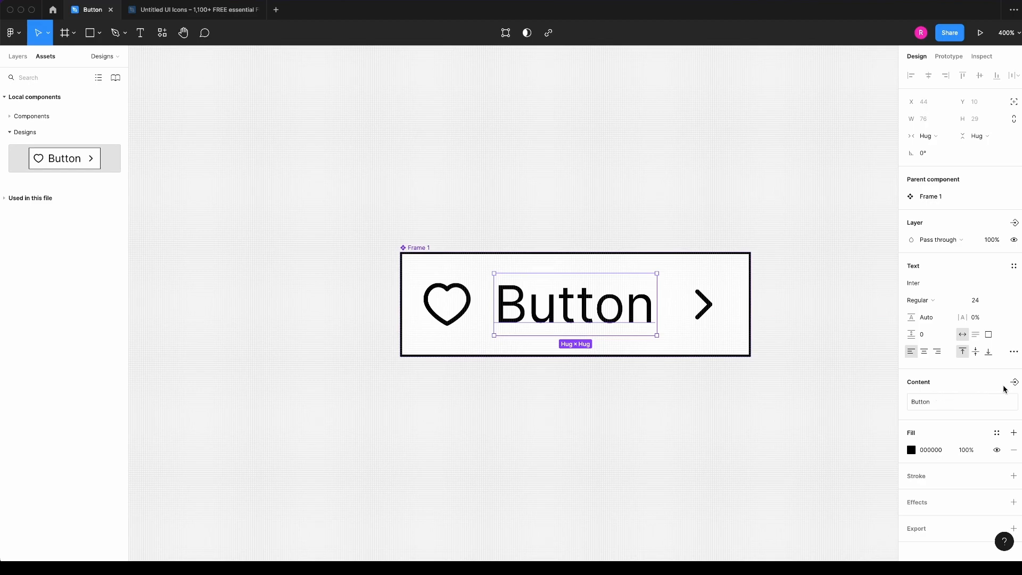
# - Bind the label's content to Button Text and its visibility to Text visible
pyautogui.click(1015, 382)
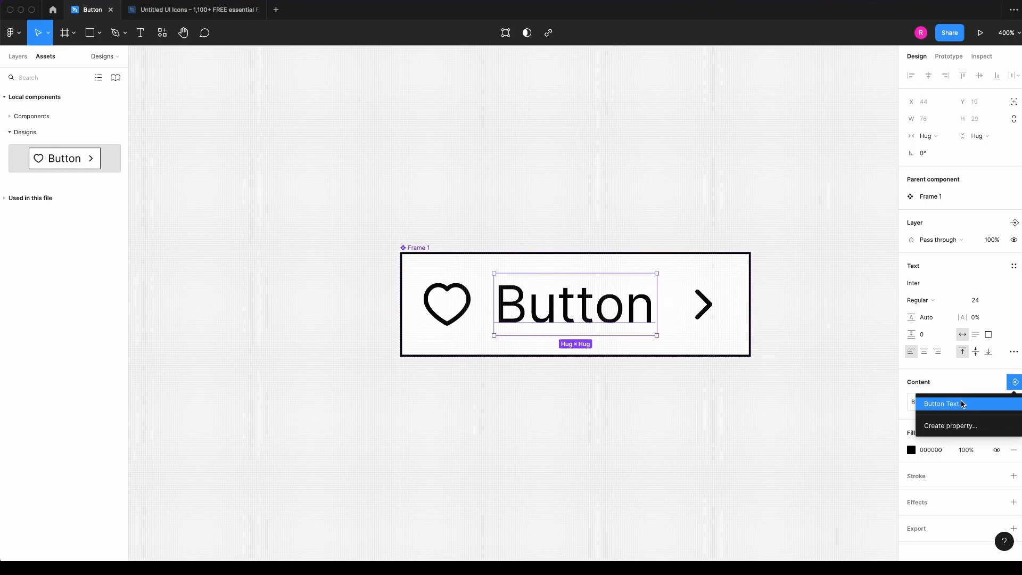
pyautogui.click(940, 403)
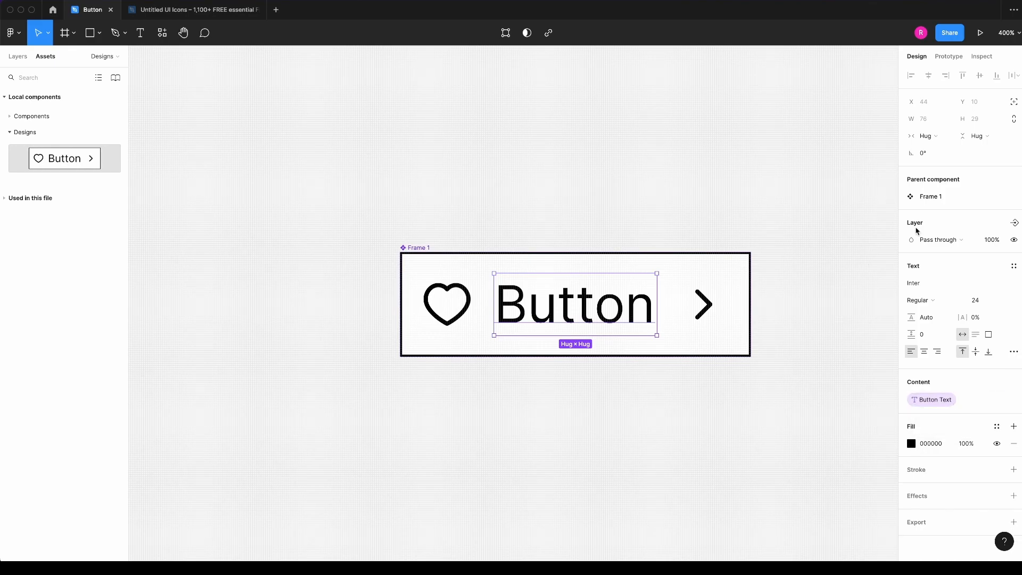
pyautogui.click(1015, 222)
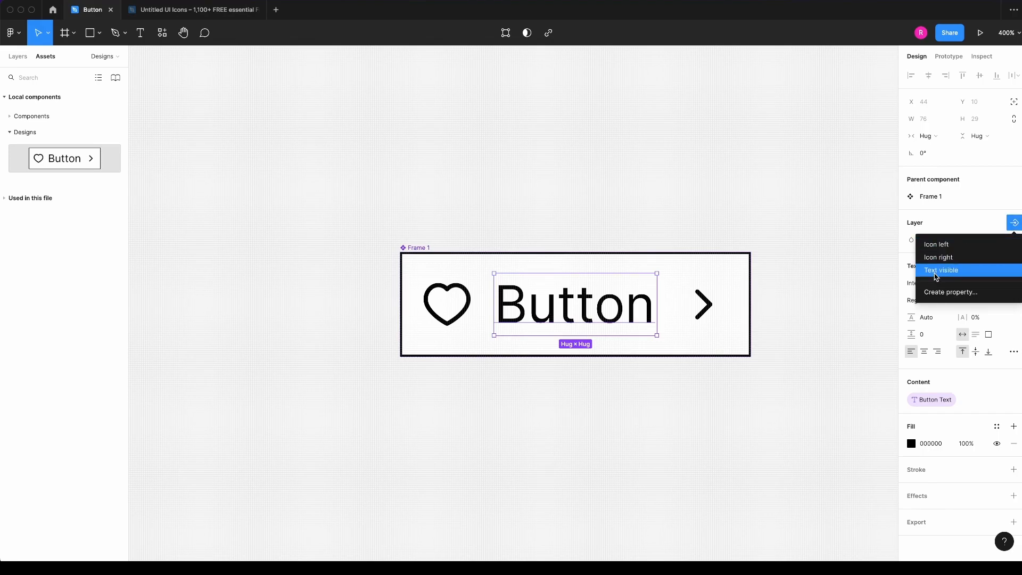
pyautogui.click(941, 269)
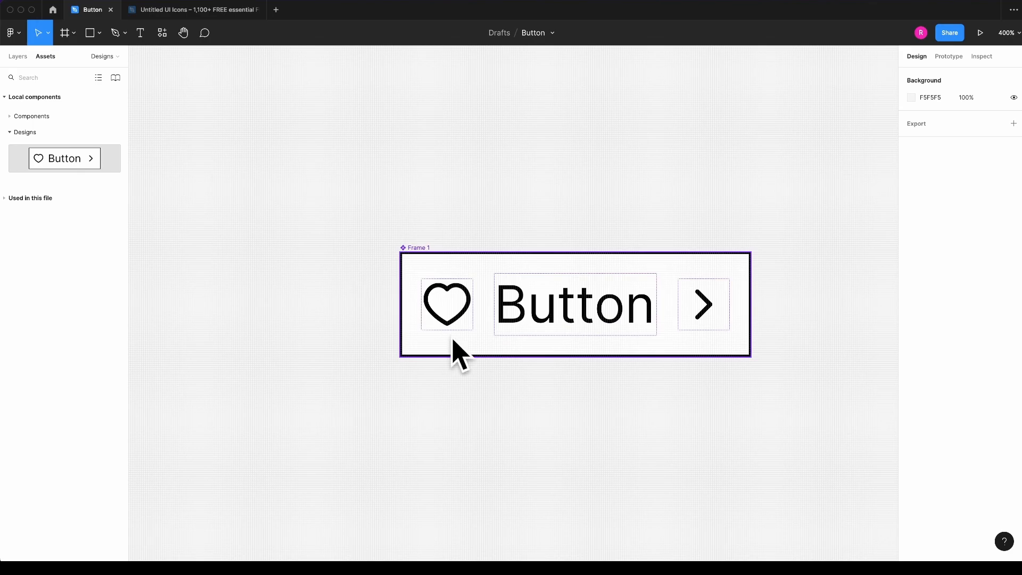
# - Place a Button instance from the Assets panel on the canvas and select it
pyautogui.click(454, 228)
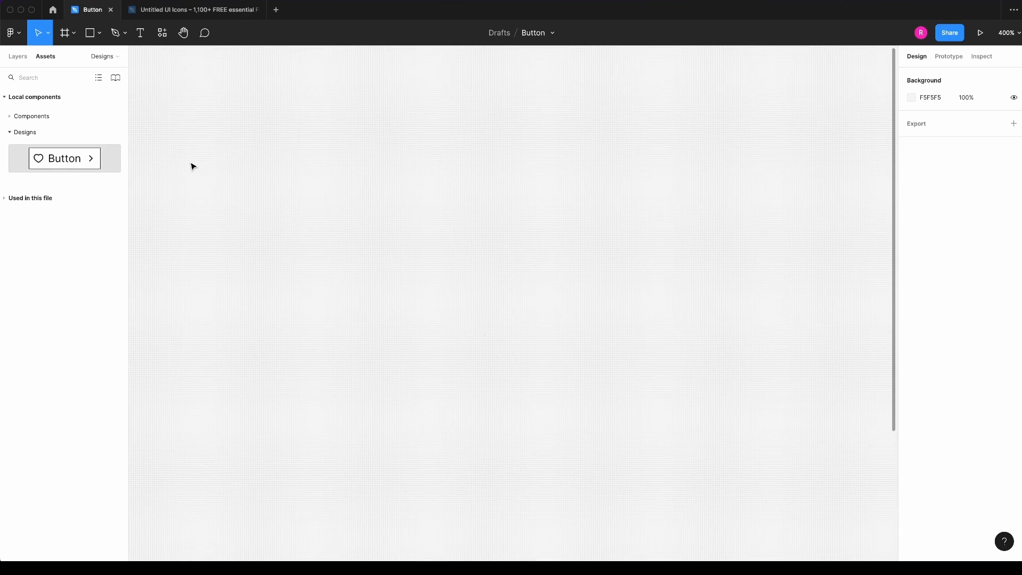
pyautogui.moveTo(65, 162)
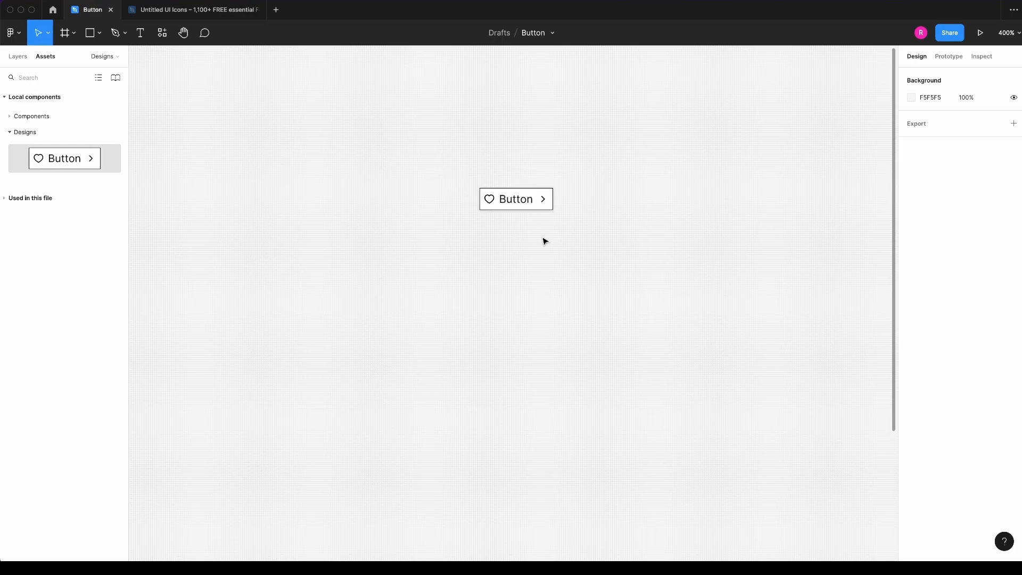
pyautogui.click(515, 199)
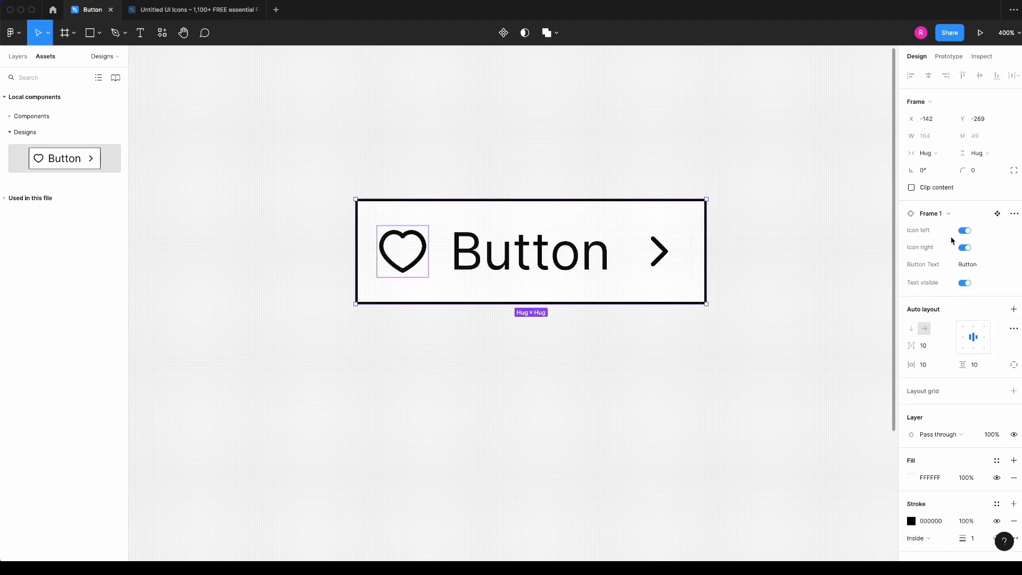
# - Toggle the instance's icons and Text visible off, try new label text, leaving a heart-only button
pyautogui.click(965, 230)
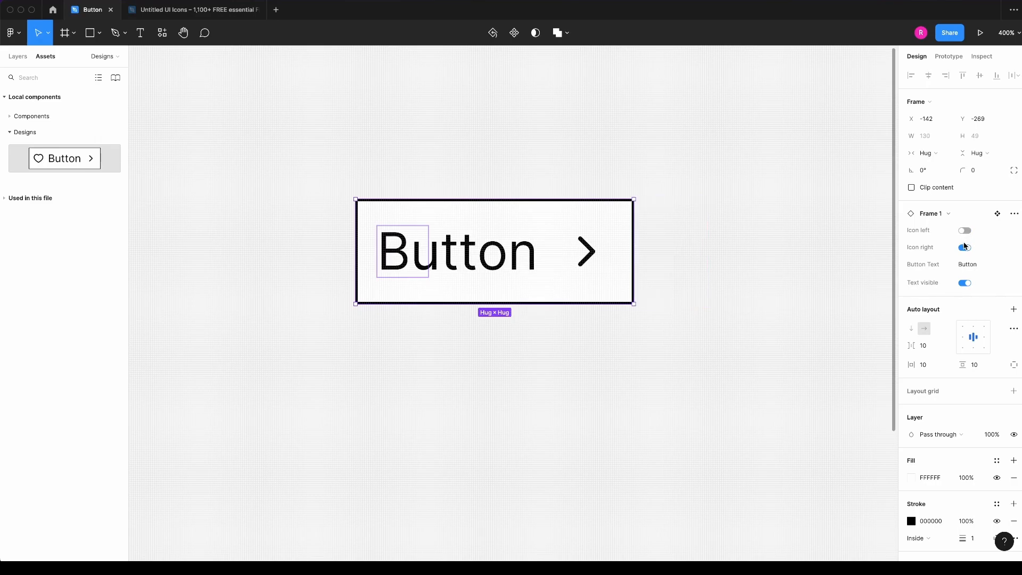
pyautogui.click(965, 247)
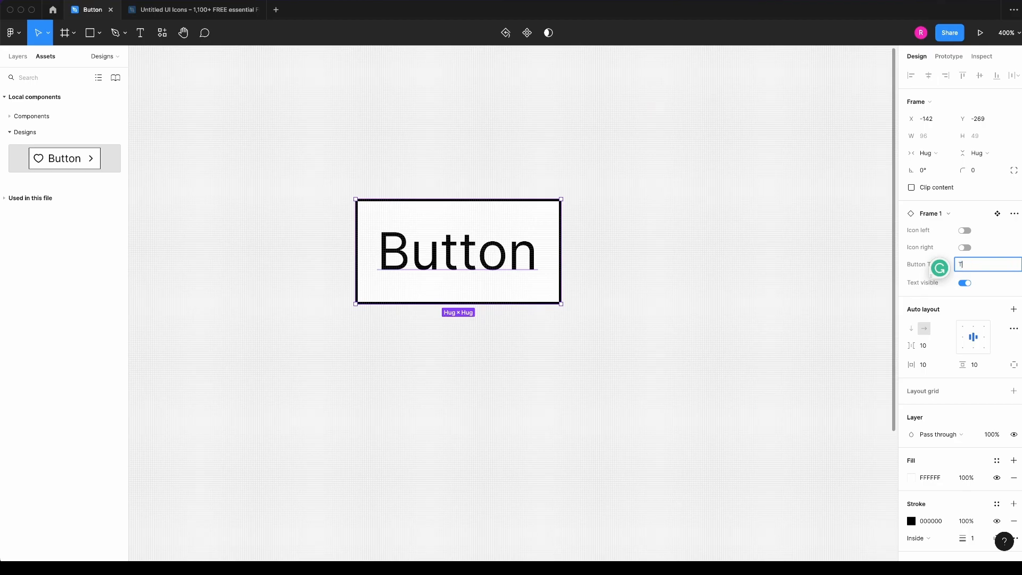
pyautogui.write('Type new text')
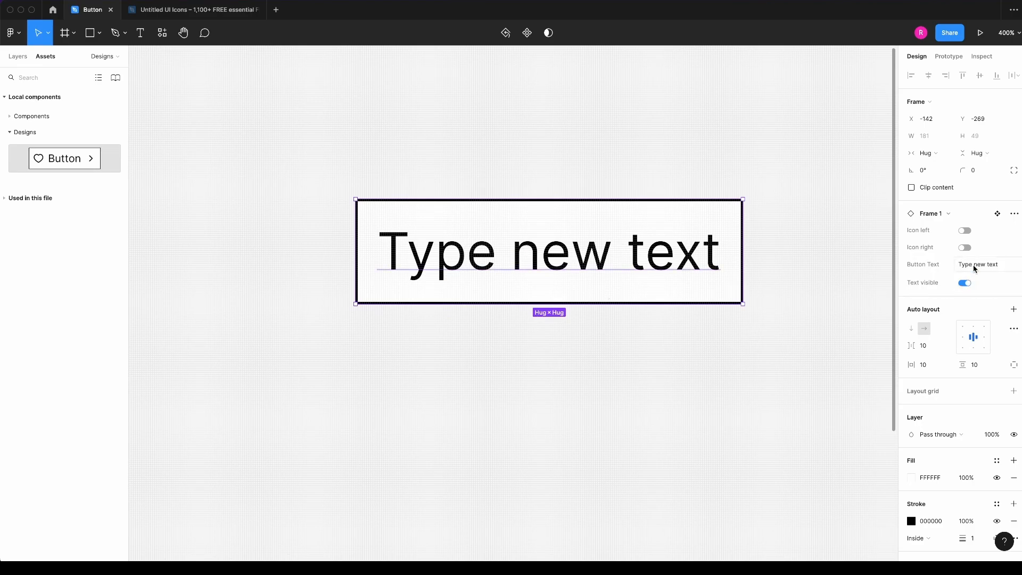
pyautogui.click(966, 230)
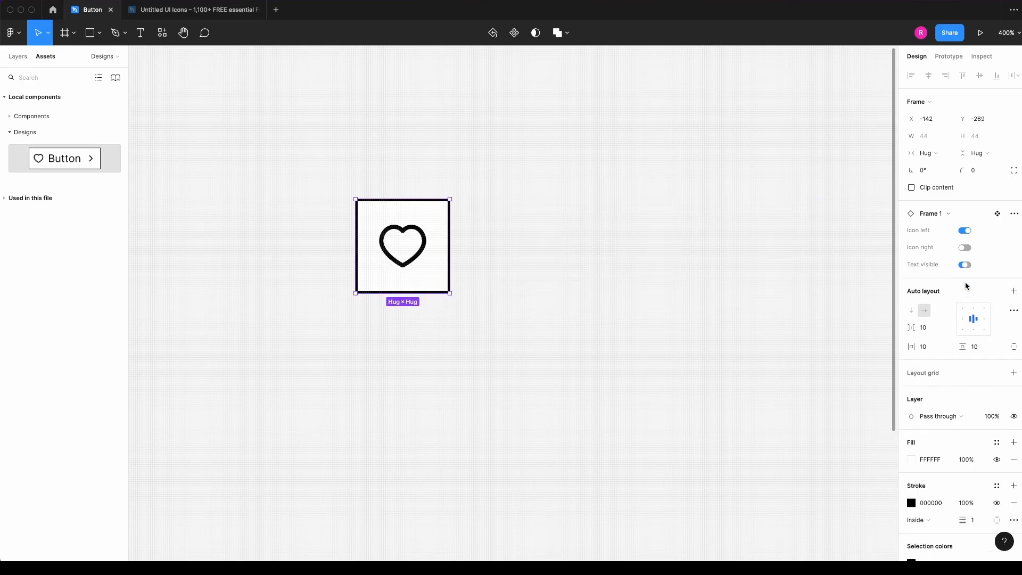
pyautogui.click(476, 230)
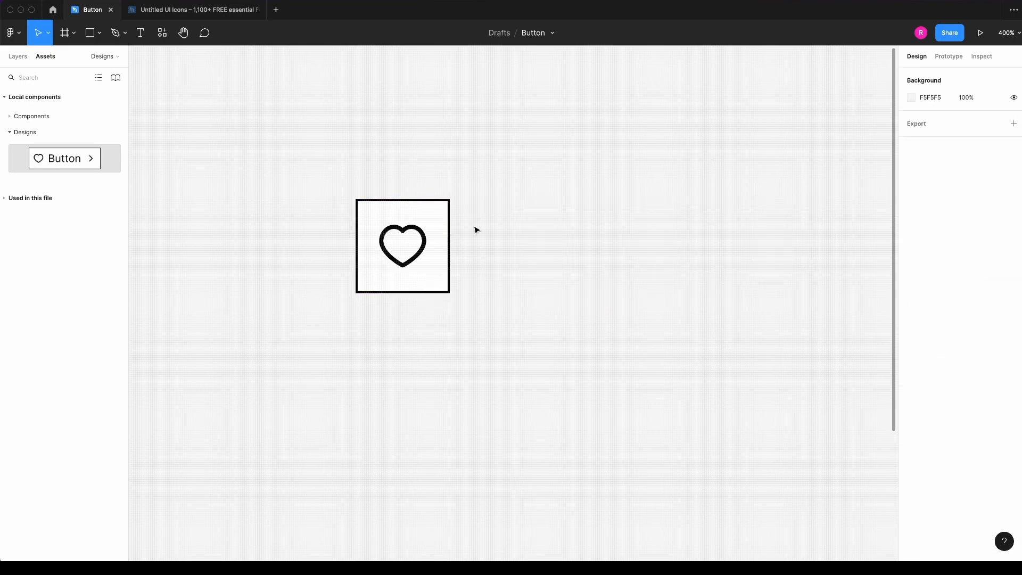
pyautogui.moveTo(562, 311)
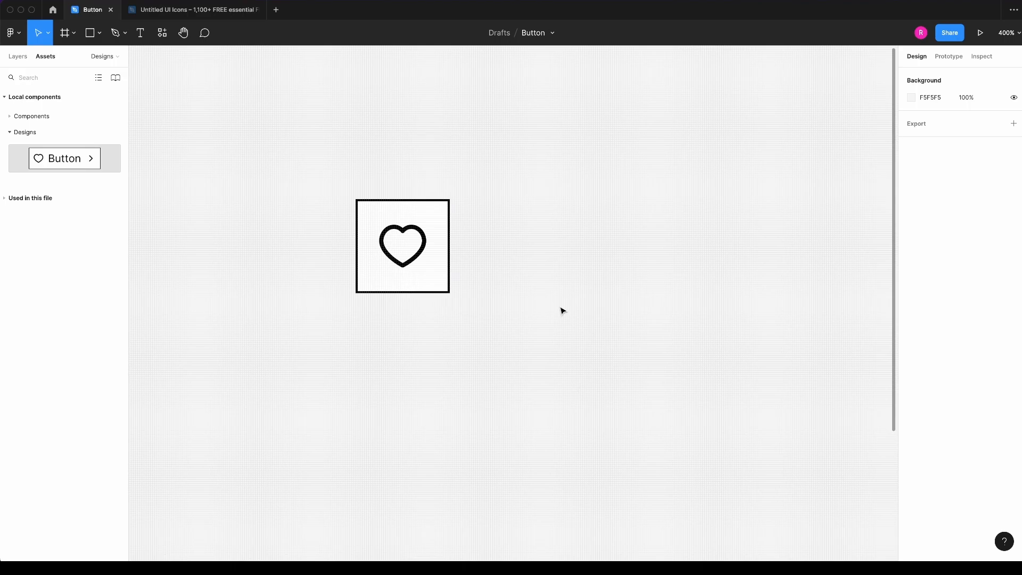